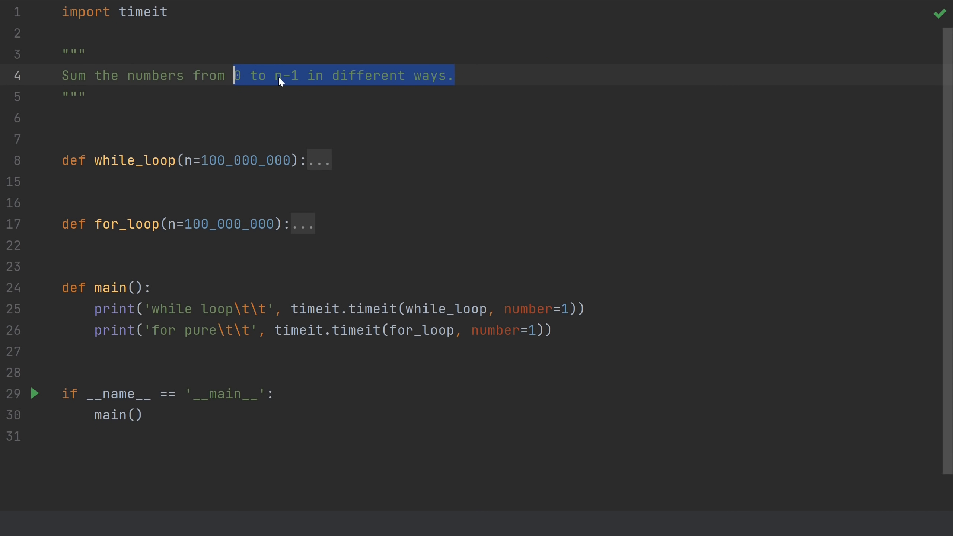
mouse_move(181, 159)
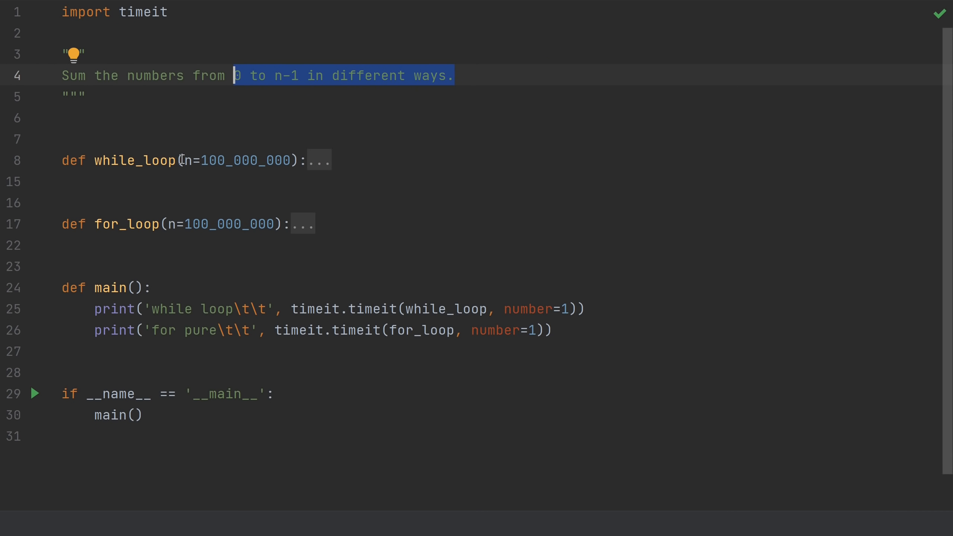
Clear the docstring selection and unfold the while_loop and for_loop function bodies
left_click(242, 75)
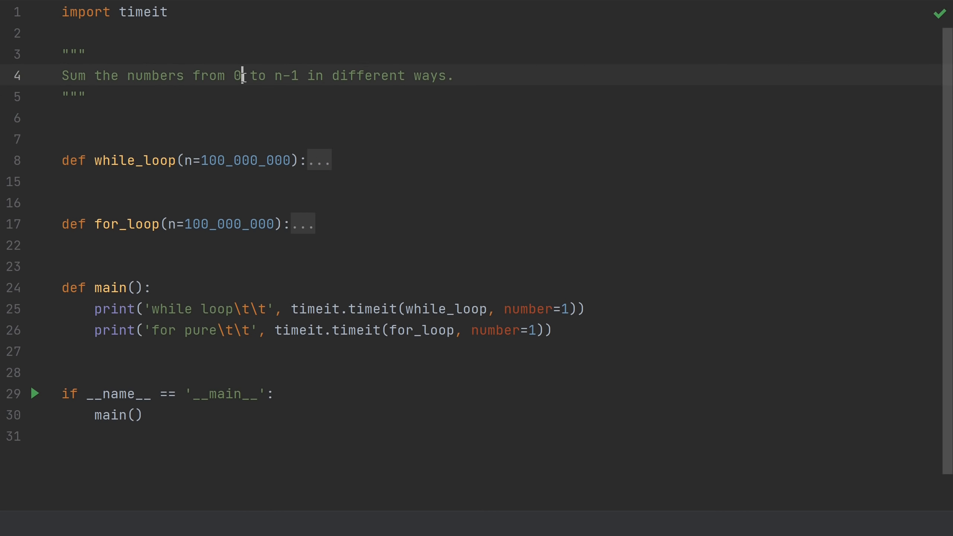
mouse_move(248, 101)
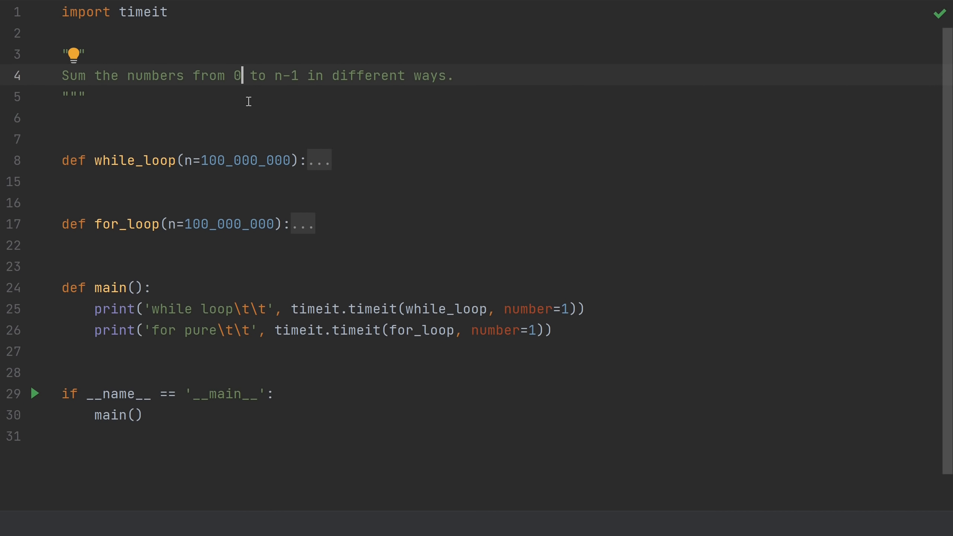
left_click(318, 159)
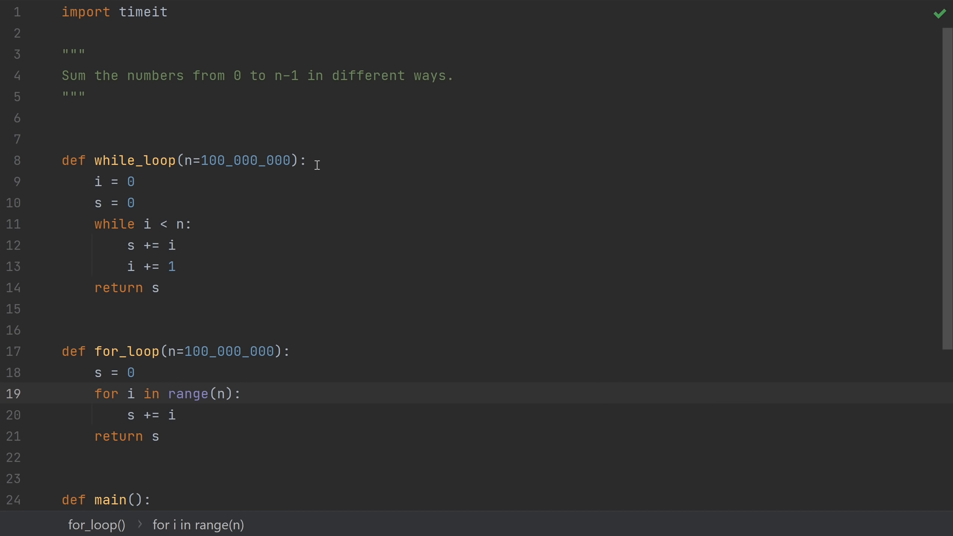
mouse_move(198, 280)
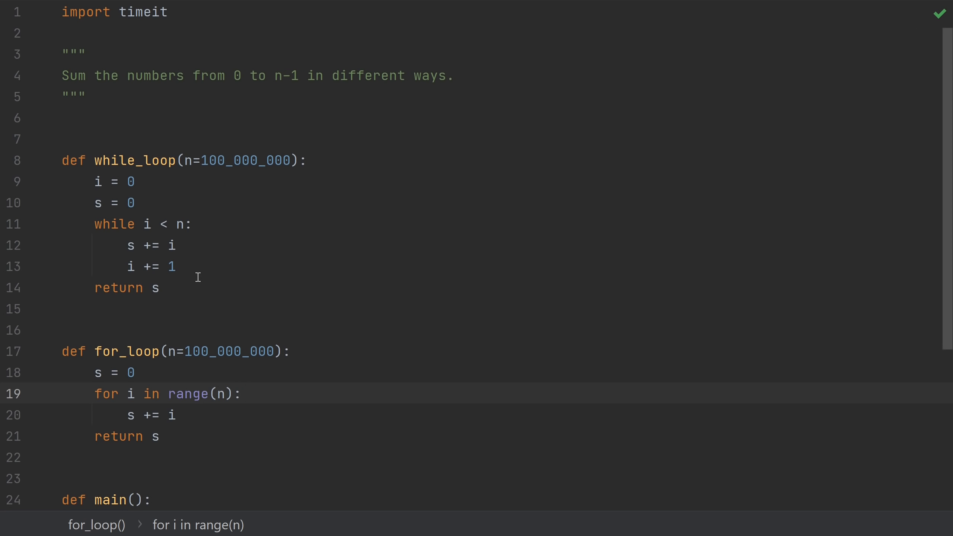
mouse_move(168, 235)
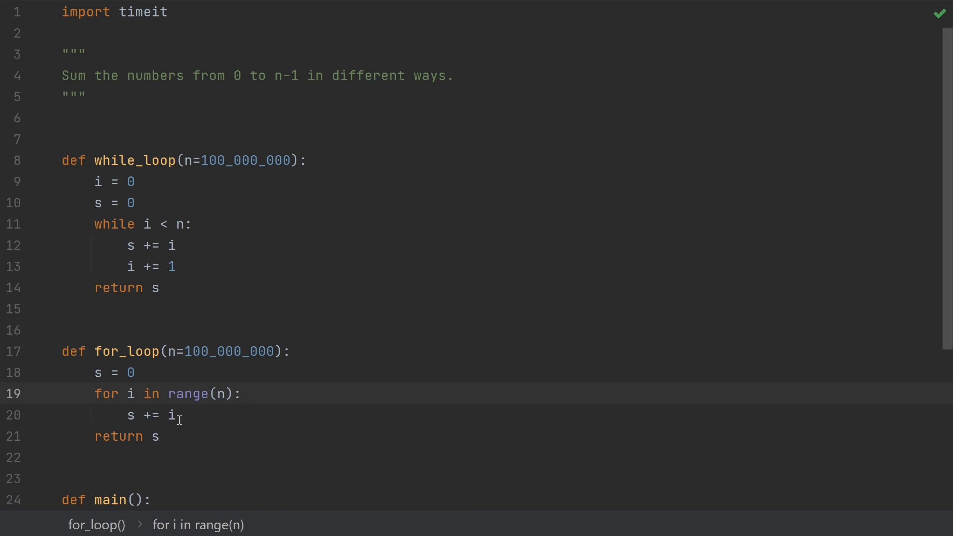
mouse_move(224, 307)
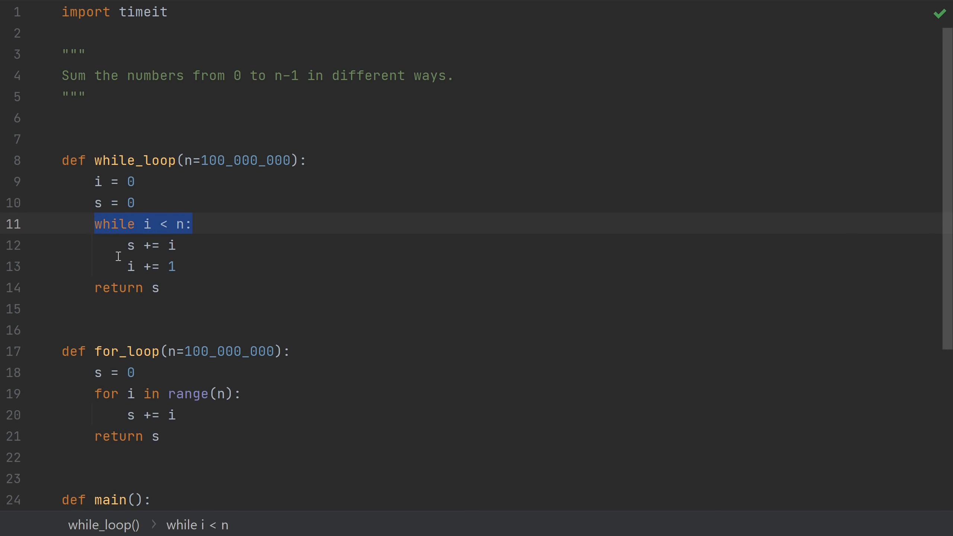
Scroll down to main() and select, then deselect, the while_loop timeit.timeit call
scroll("down", 3)
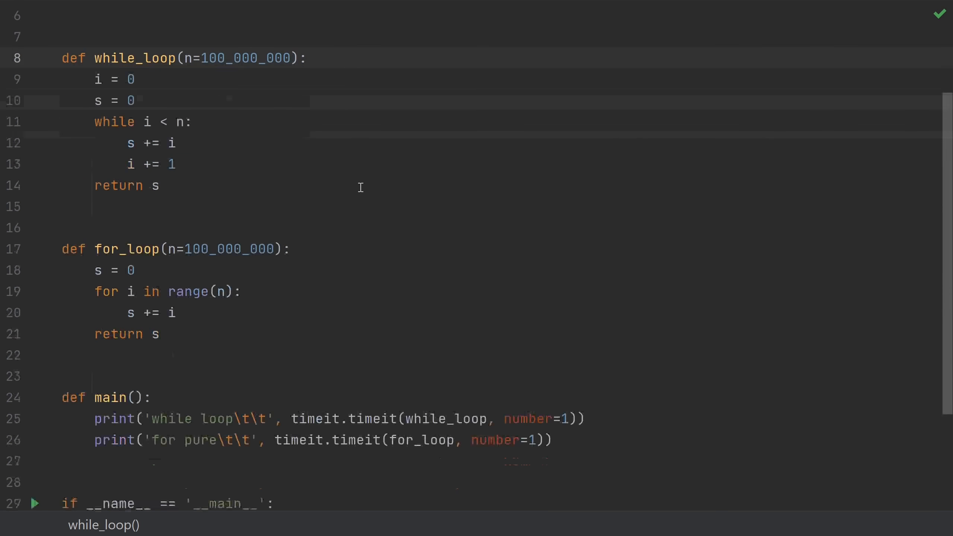
scroll("down", 3)
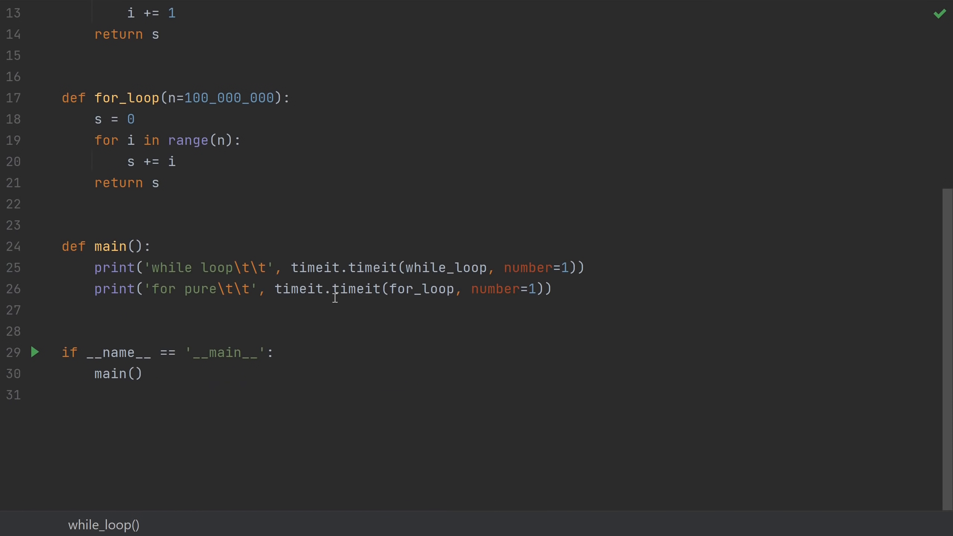
double_click(316, 268)
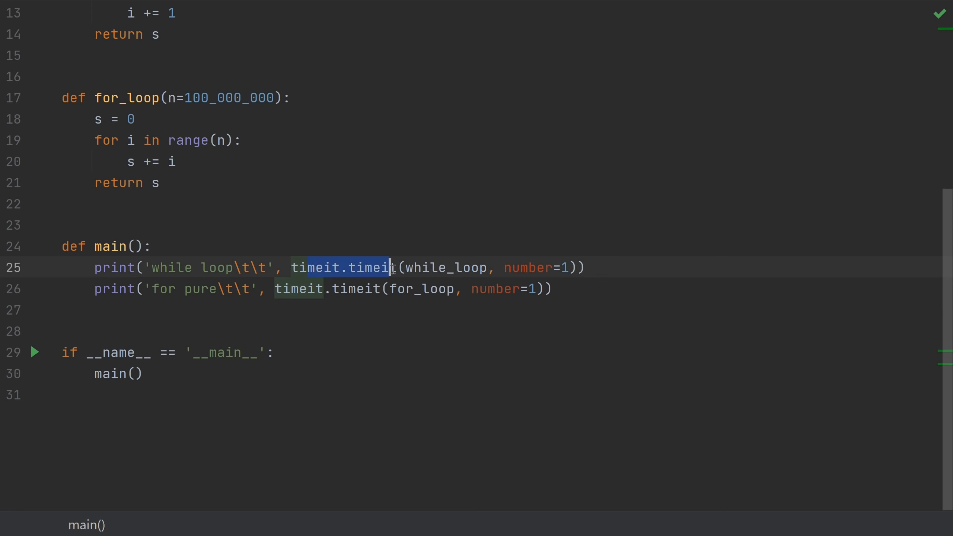
left_click(289, 268)
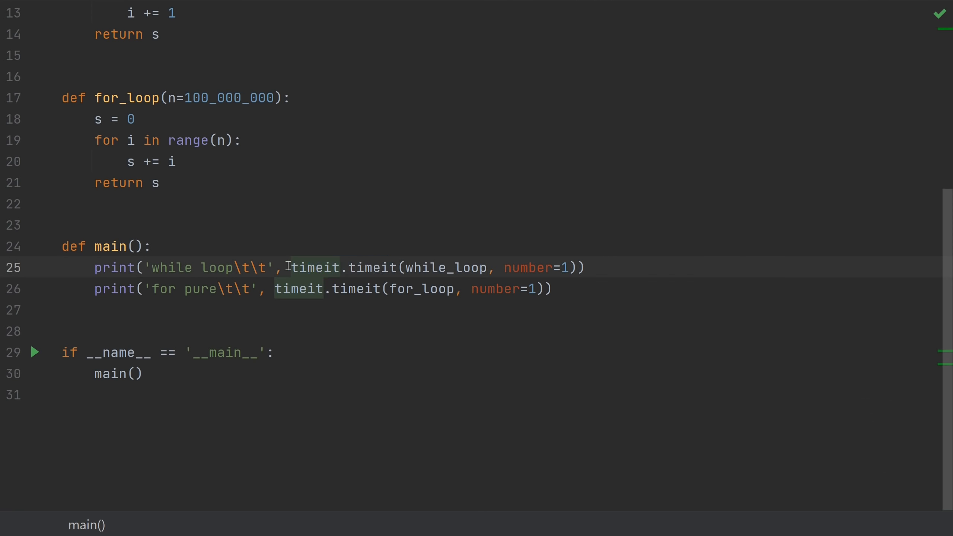
left_click(34, 351)
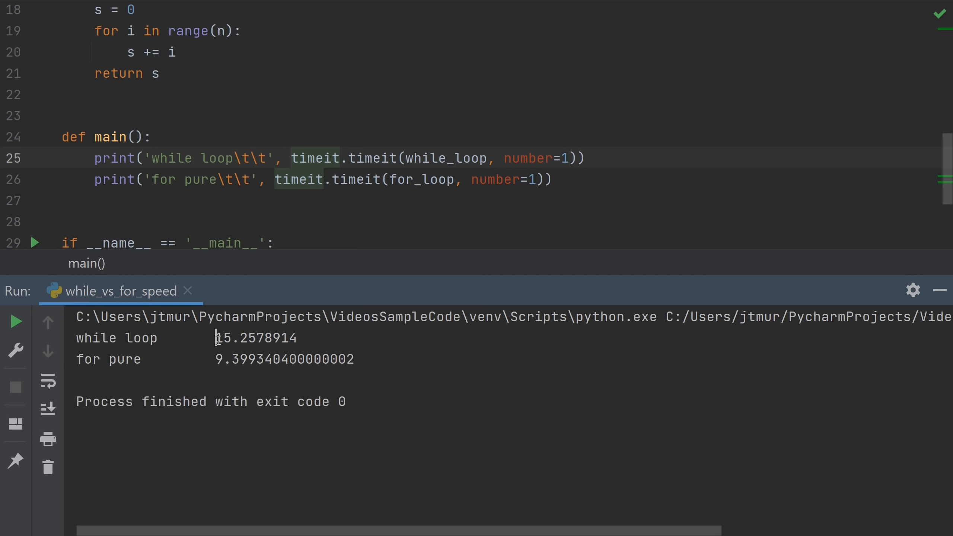
mouse_move(214, 361)
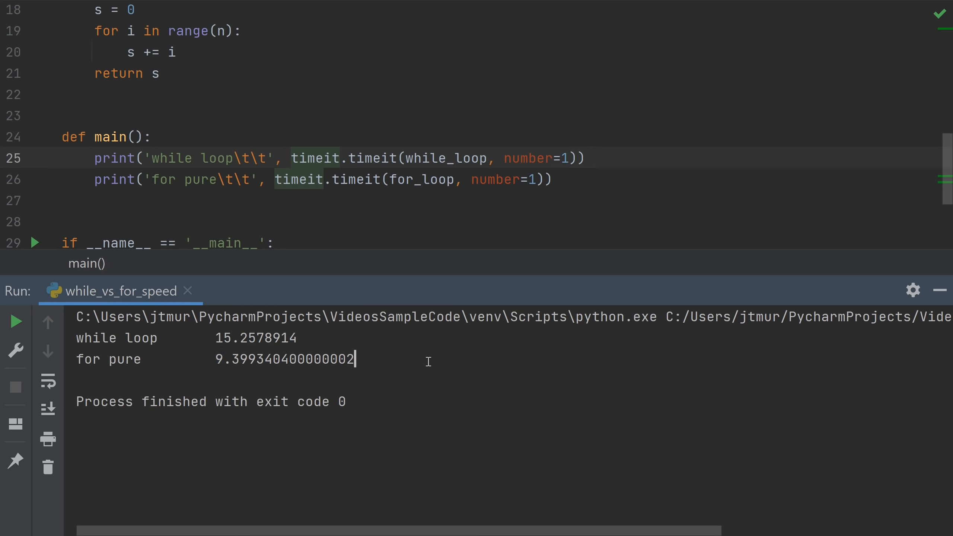
mouse_move(442, 170)
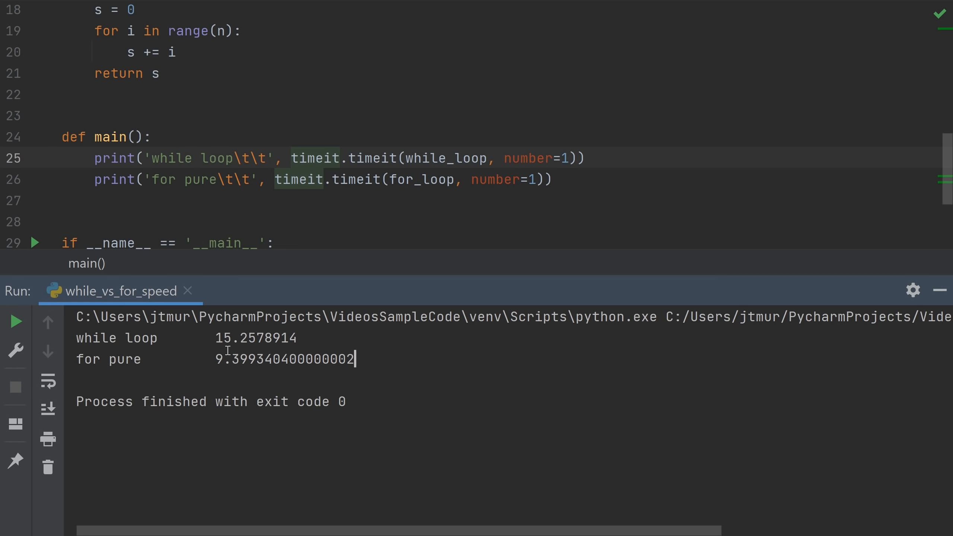
mouse_move(379, 354)
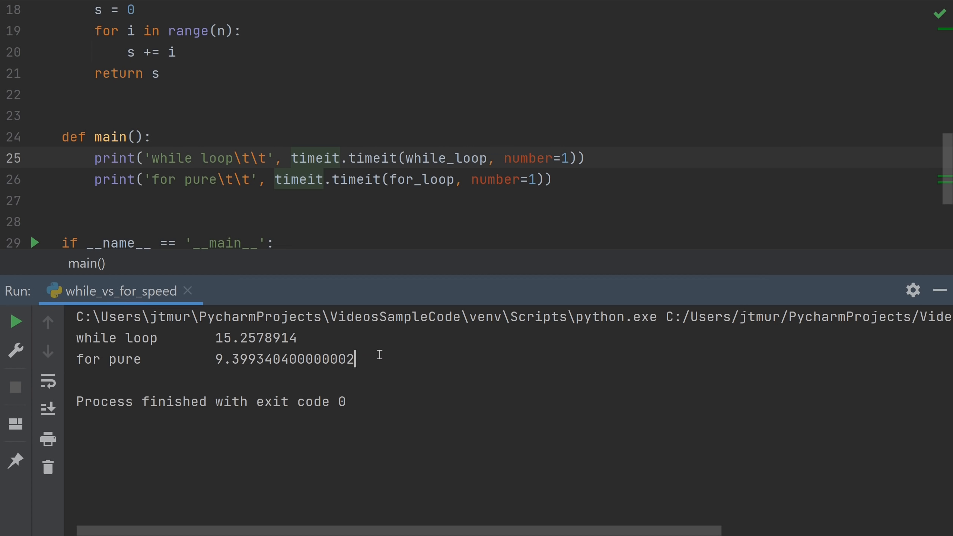
mouse_move(284, 369)
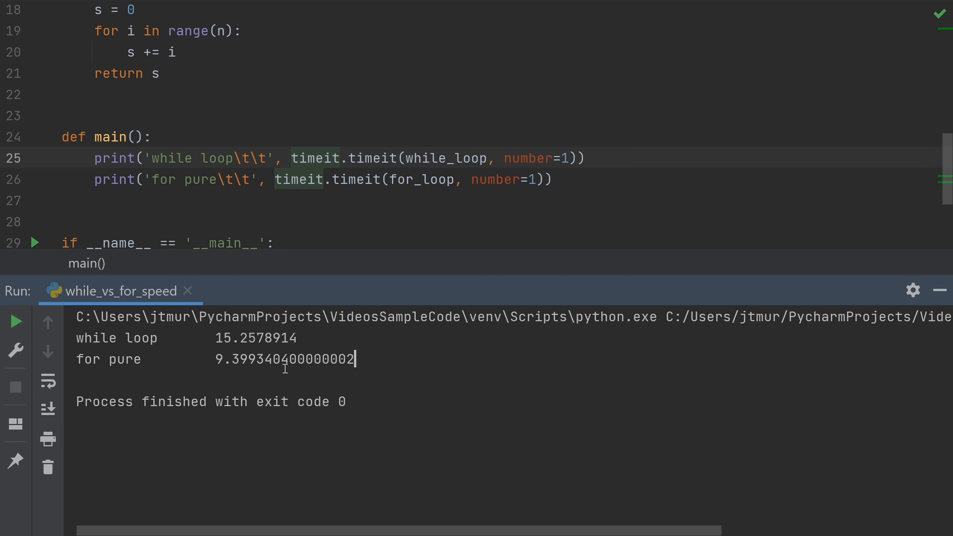
scroll("up", 3)
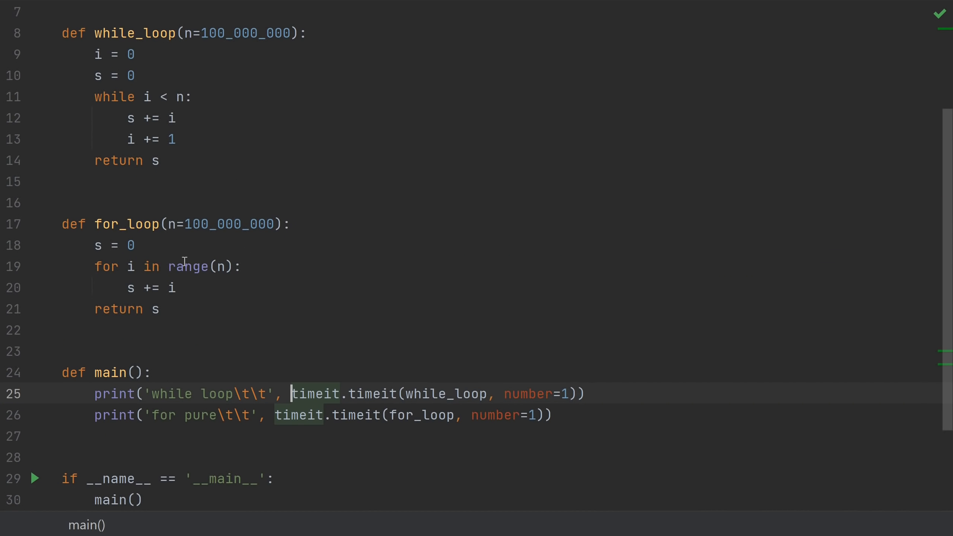
mouse_move(299, 146)
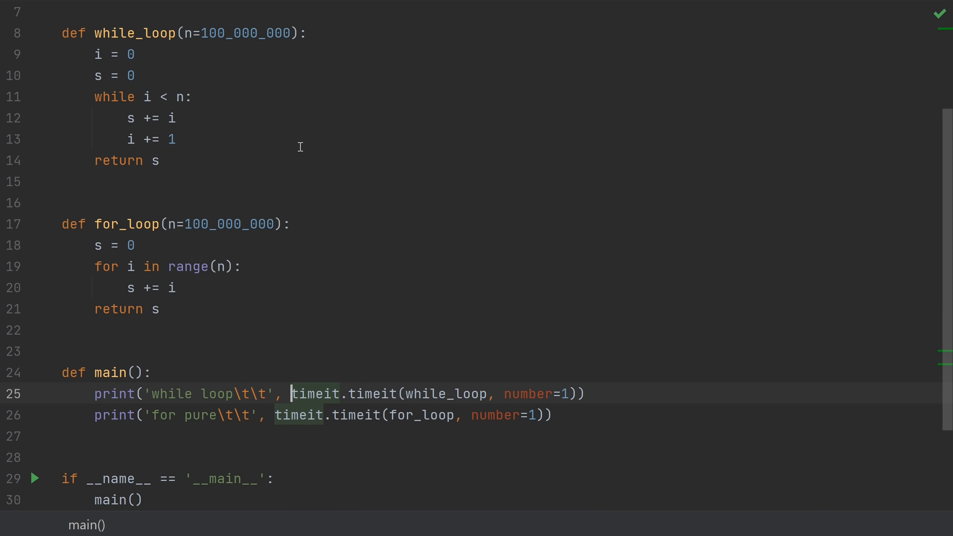
mouse_move(196, 153)
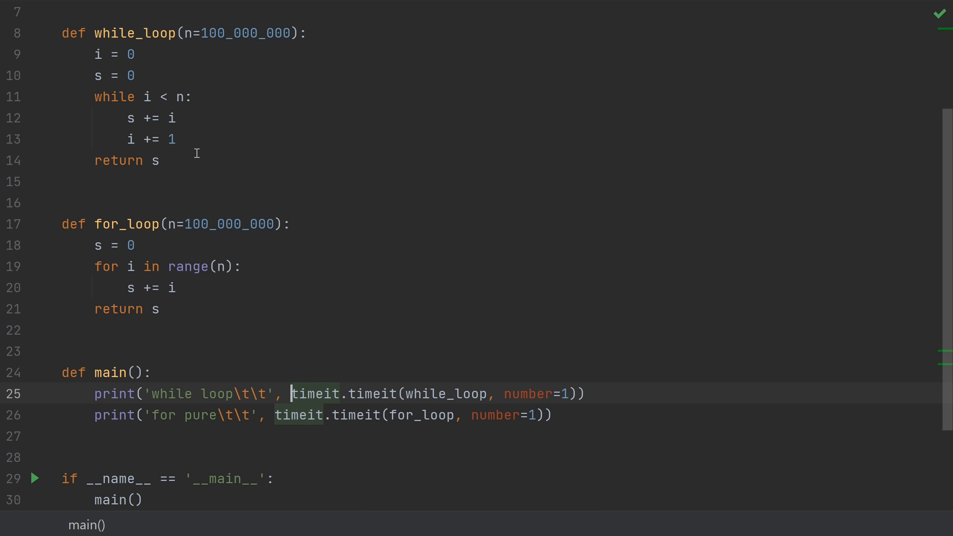
mouse_move(241, 169)
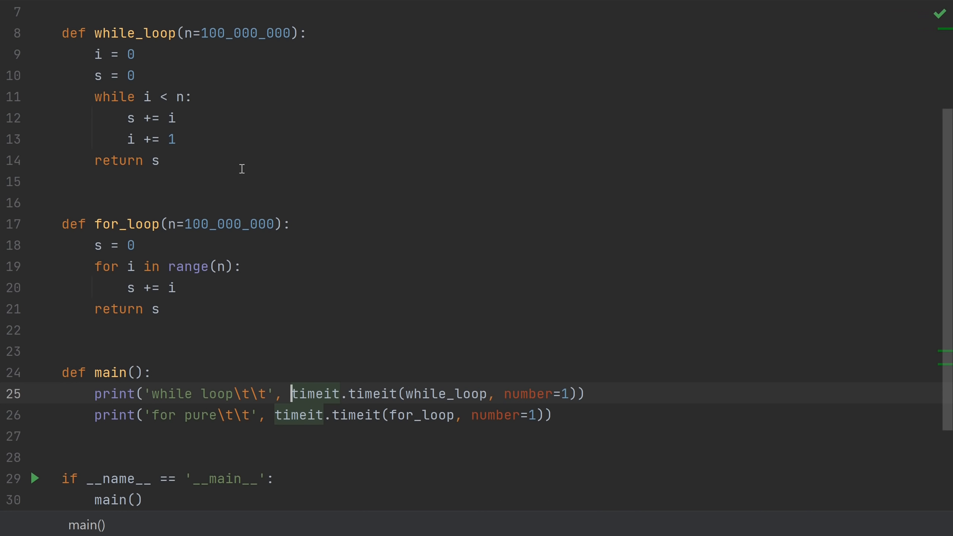
scroll("up", 3)
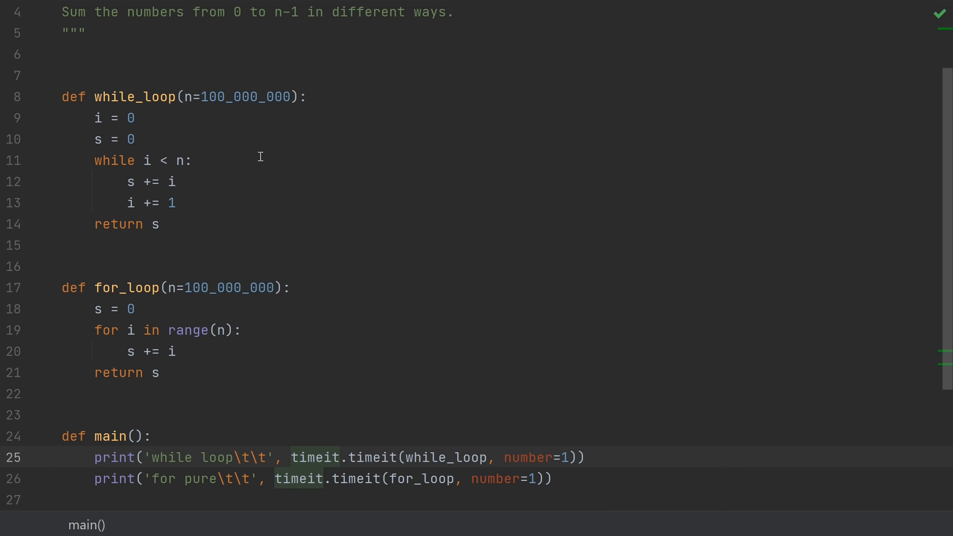
mouse_move(107, 327)
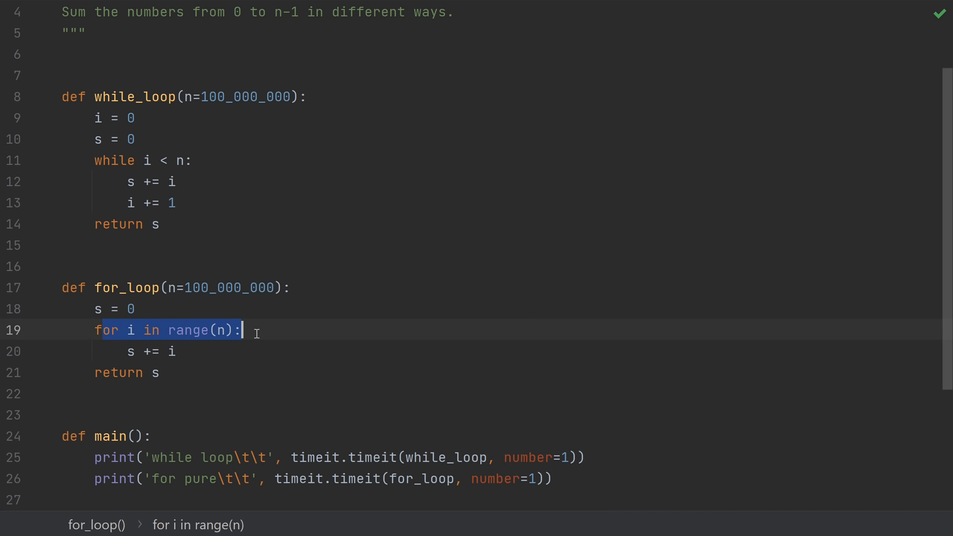
left_click(194, 330)
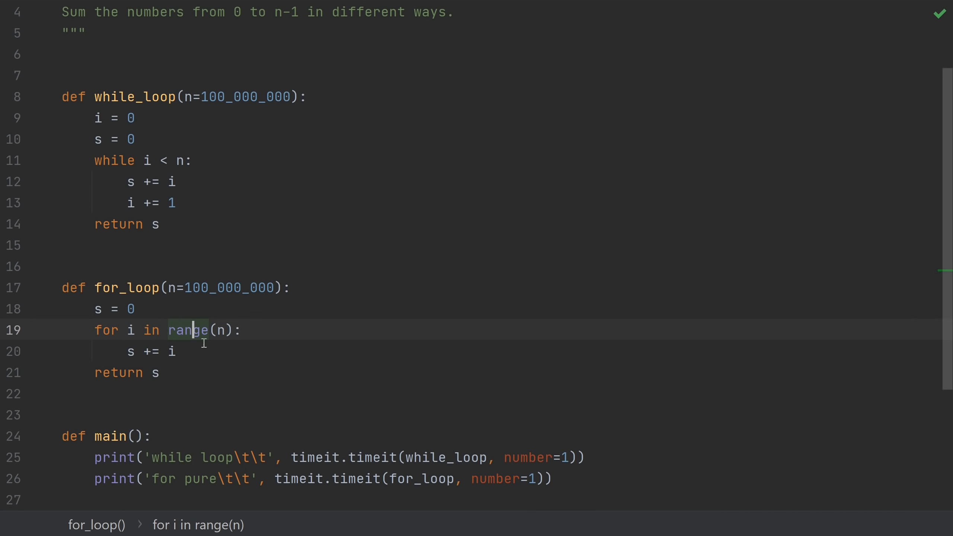
mouse_move(189, 351)
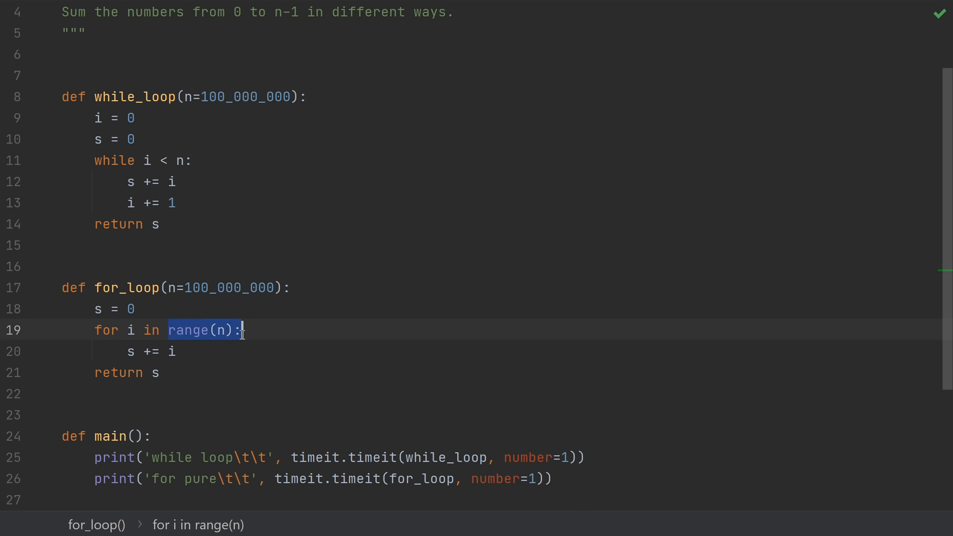
left_click(274, 330)
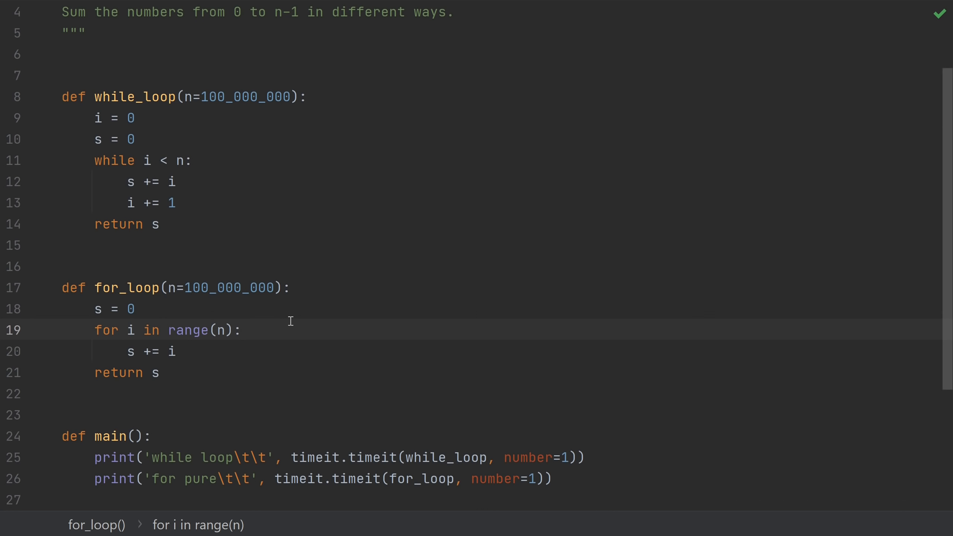
mouse_move(285, 330)
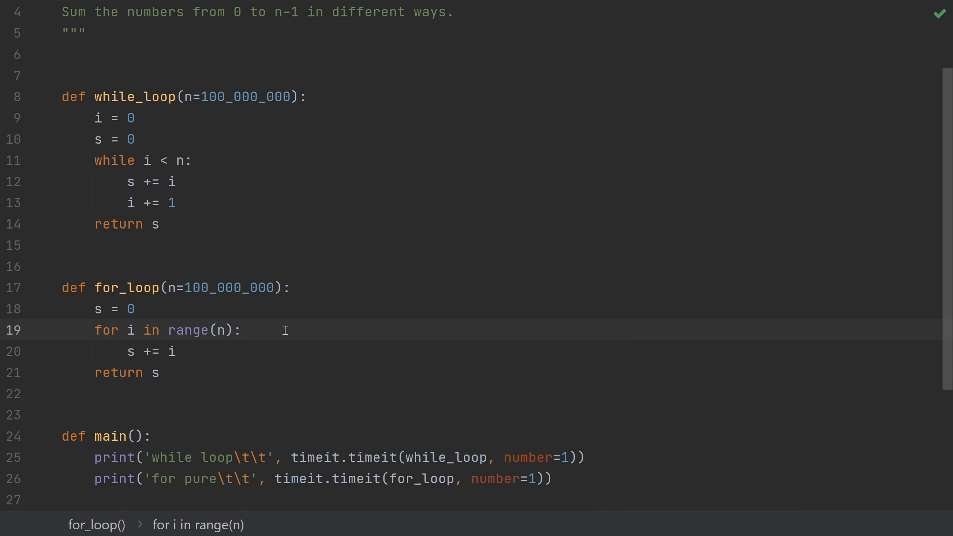
mouse_move(136, 325)
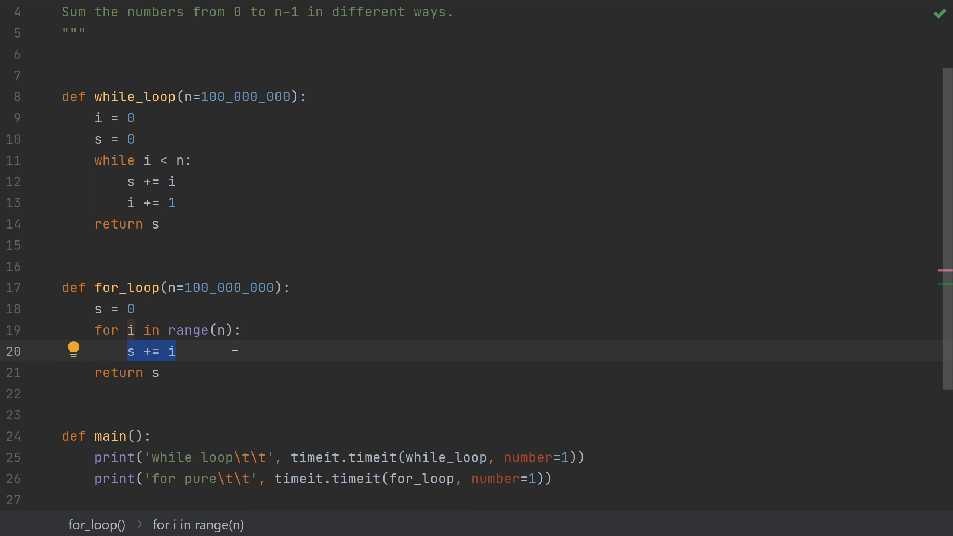
left_click(176, 181)
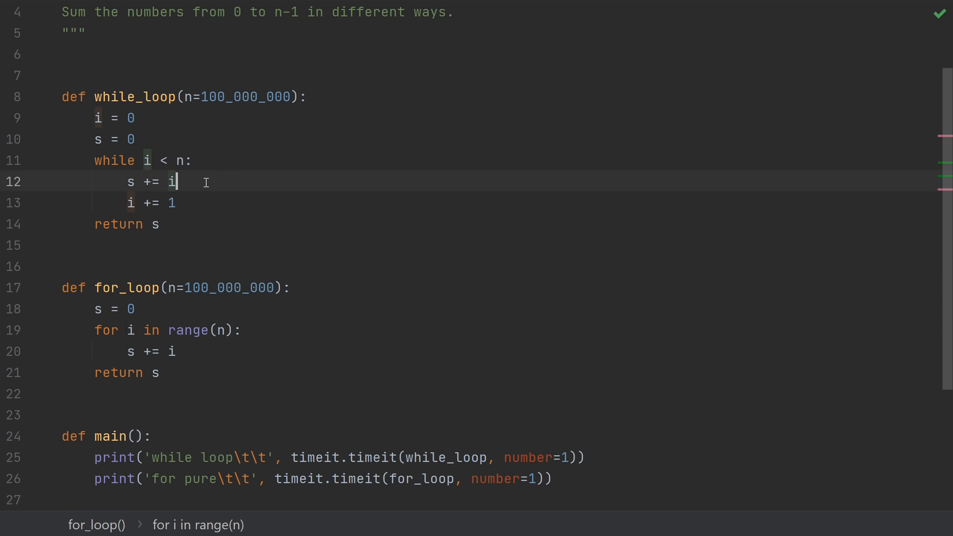
left_click(145, 160)
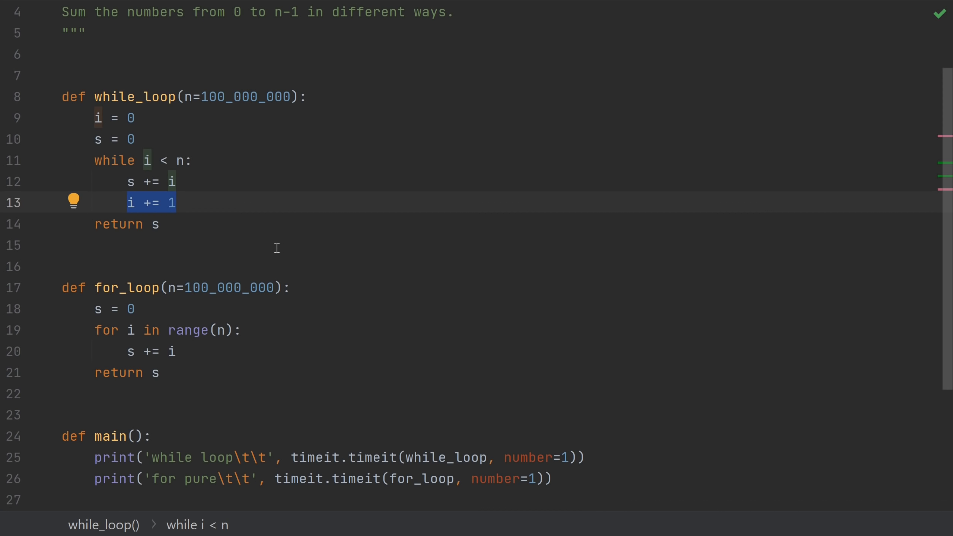
Review for_loop_with_increment, for_loop_with_test, the combined variant, and their timeit calls in main
scroll("down", 3)
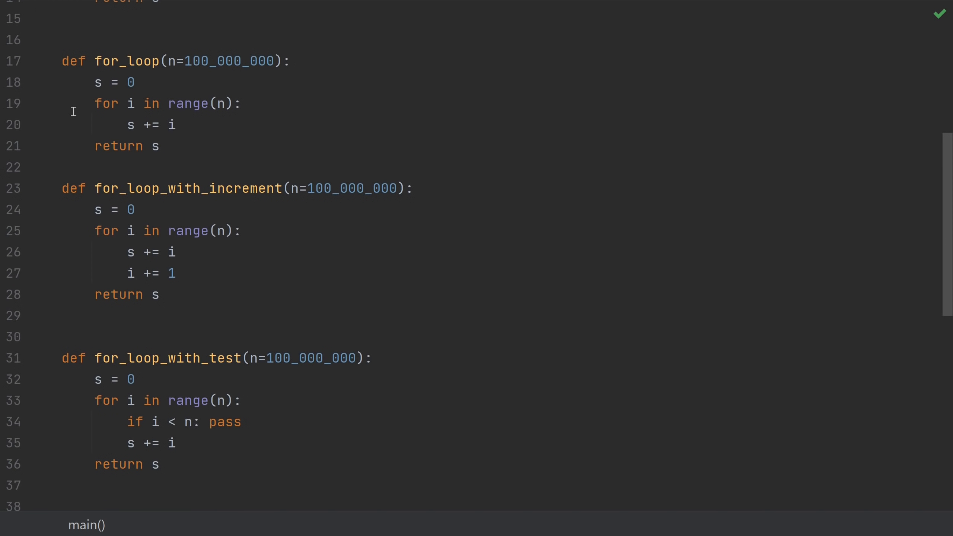
scroll("down", 3)
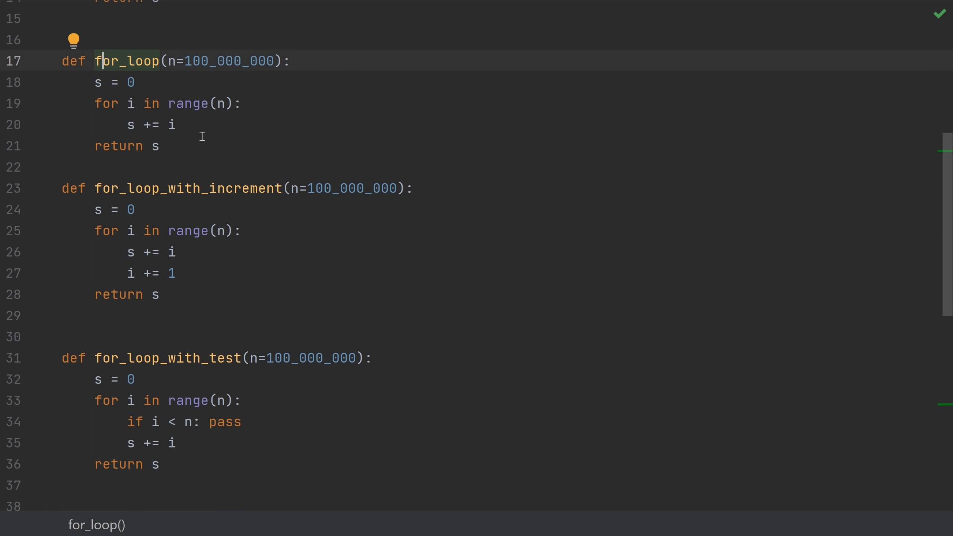
mouse_move(196, 130)
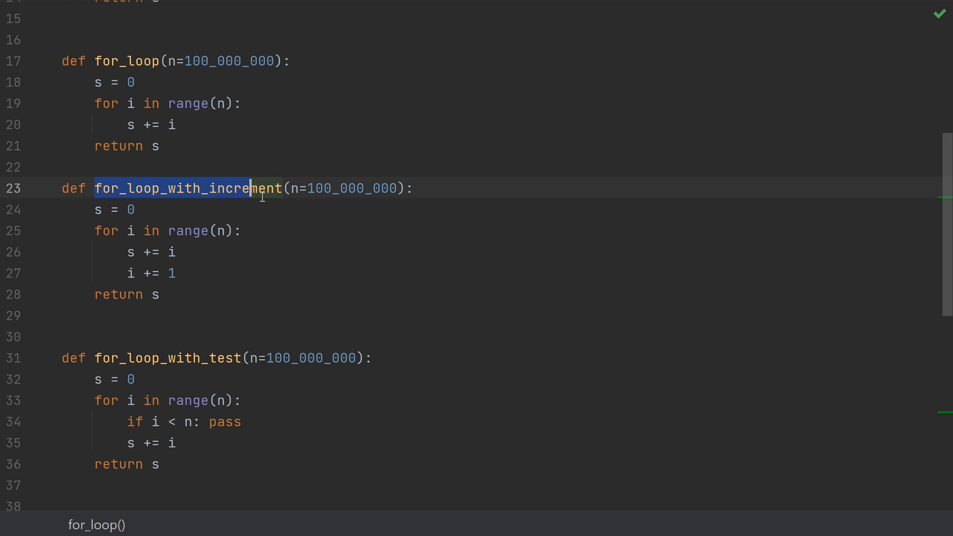
left_click(177, 273)
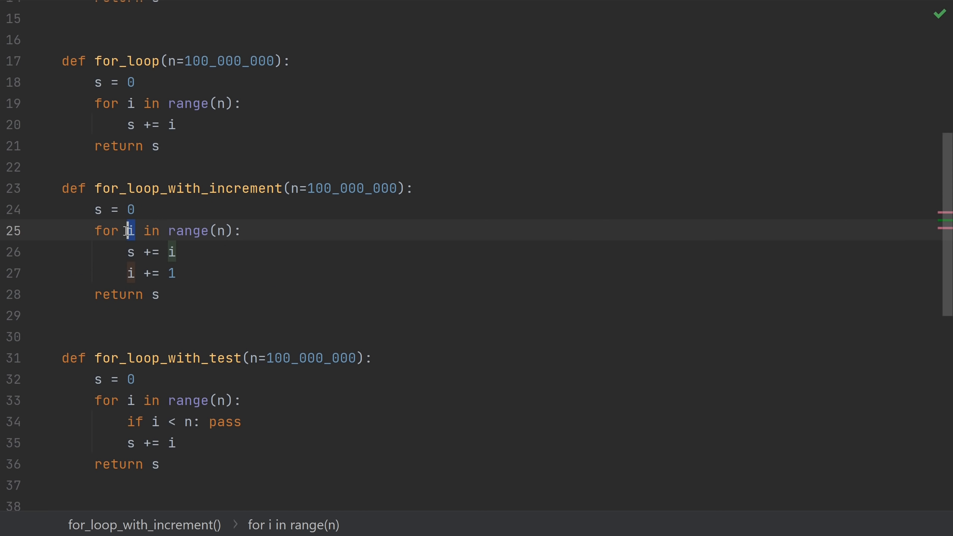
mouse_move(176, 231)
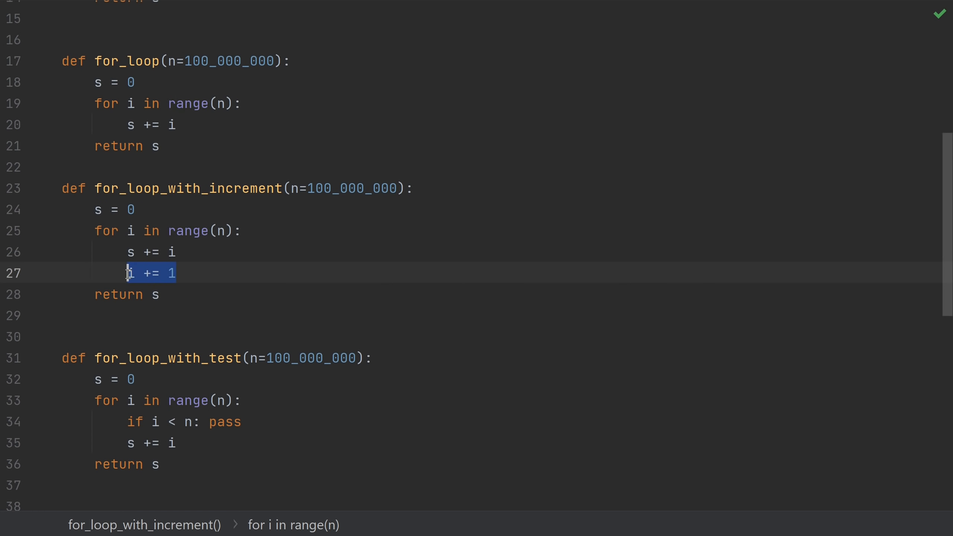
mouse_move(301, 286)
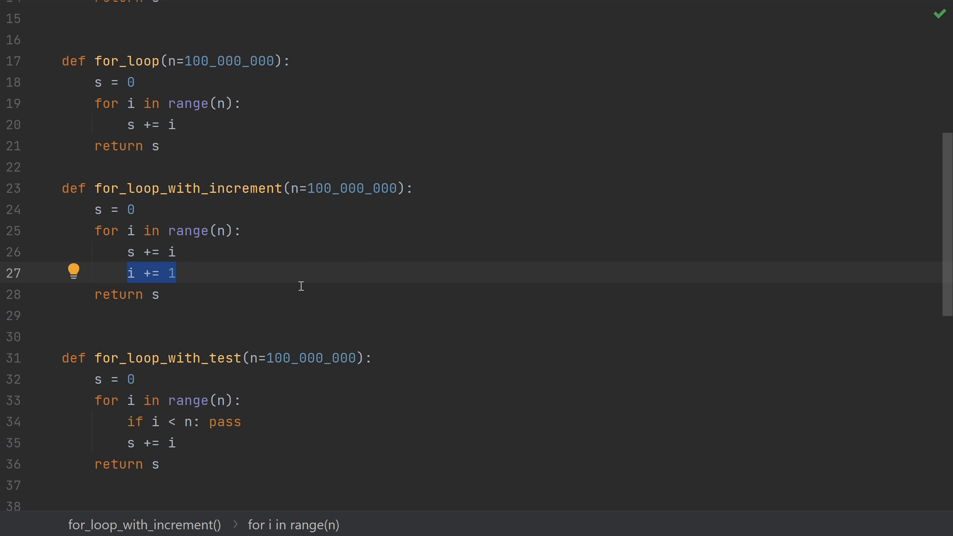
mouse_move(279, 277)
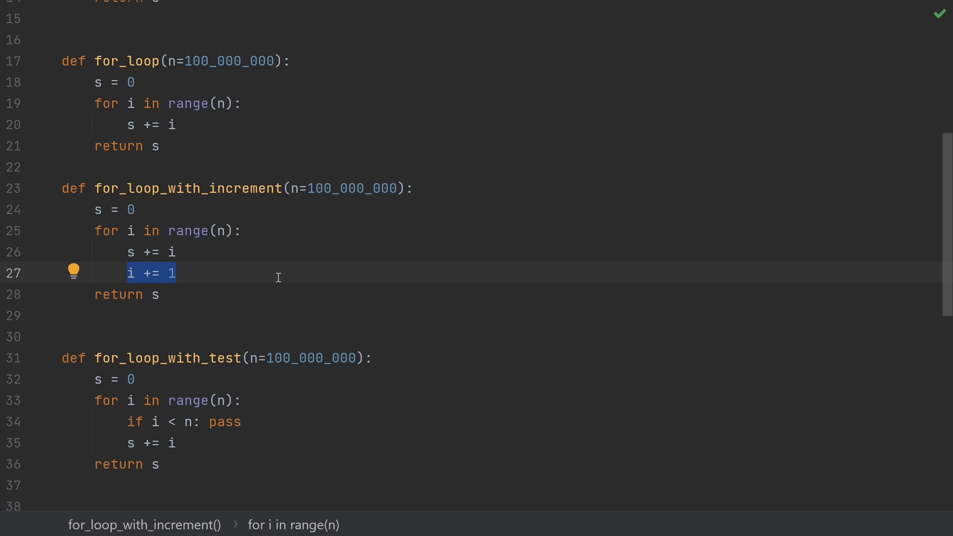
scroll("down", 3)
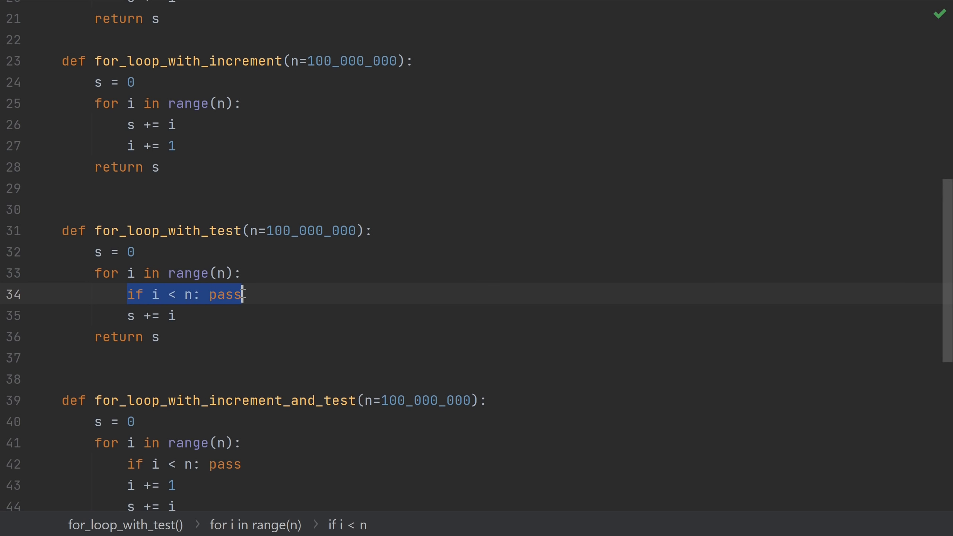
scroll("down", 3)
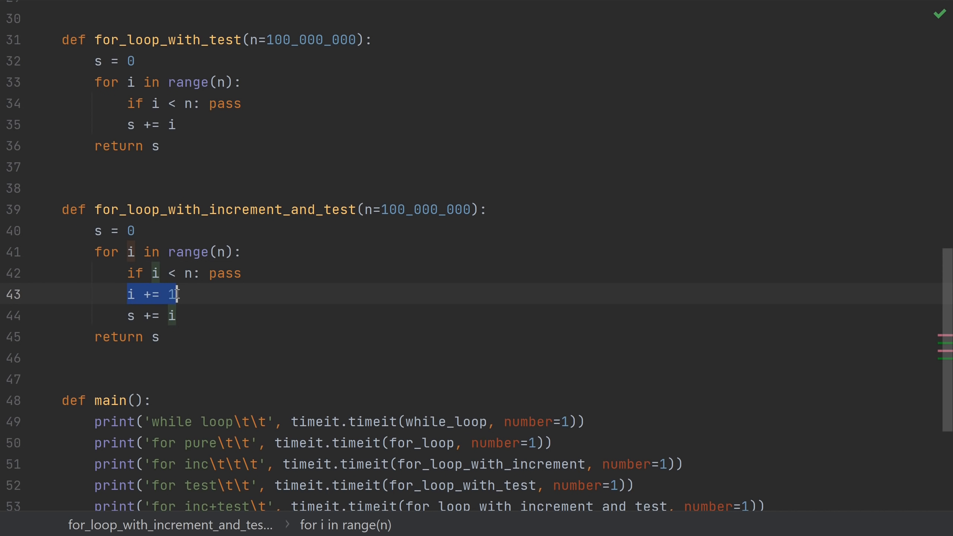
scroll("down", 3)
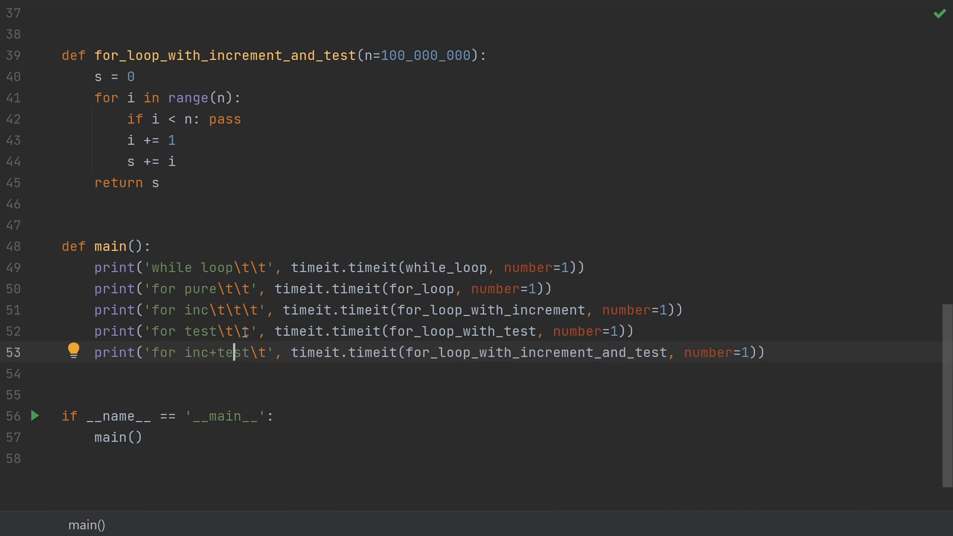
mouse_move(245, 336)
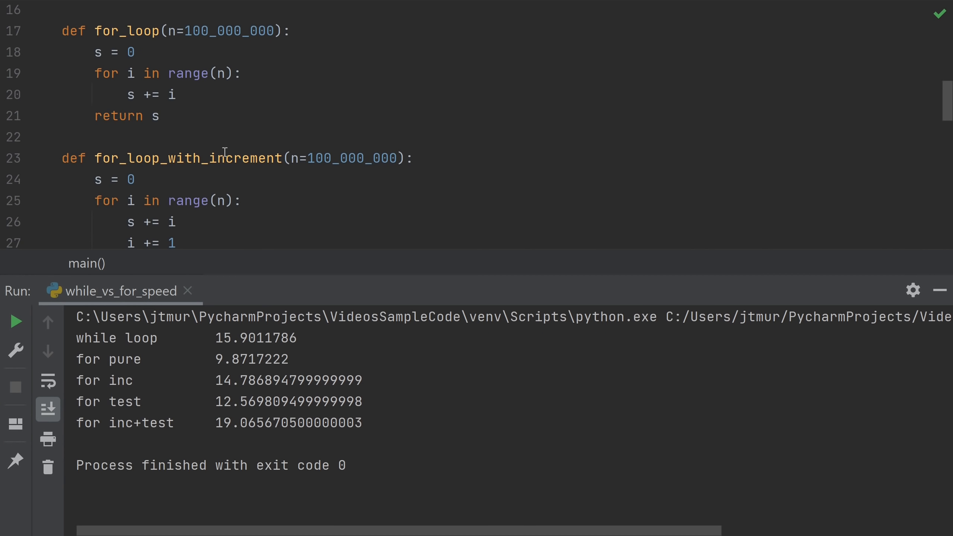
Review the timings: while 15.90 s, pure for 9.87 s, increment 14.79 s, test 12.57 s, both 19.07 s
scroll("down", 3)
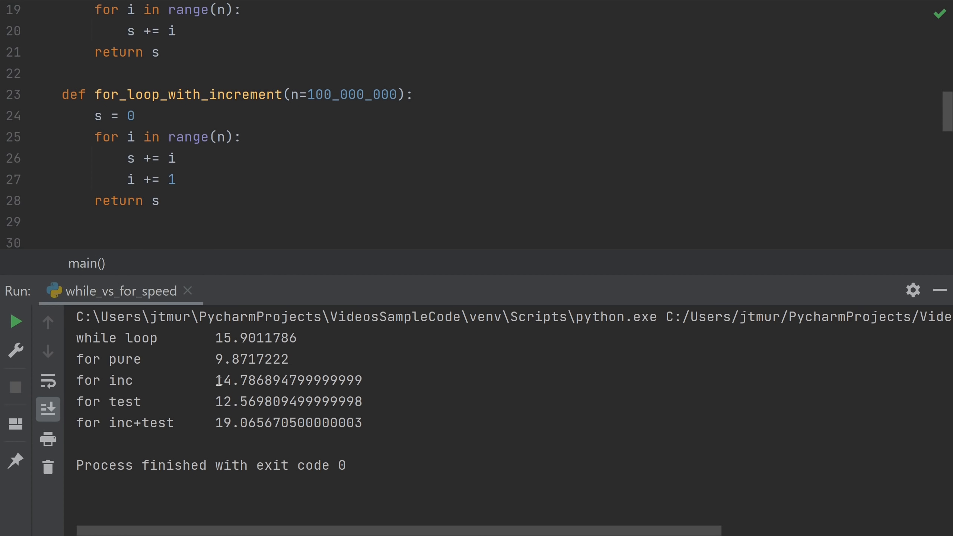
mouse_move(183, 186)
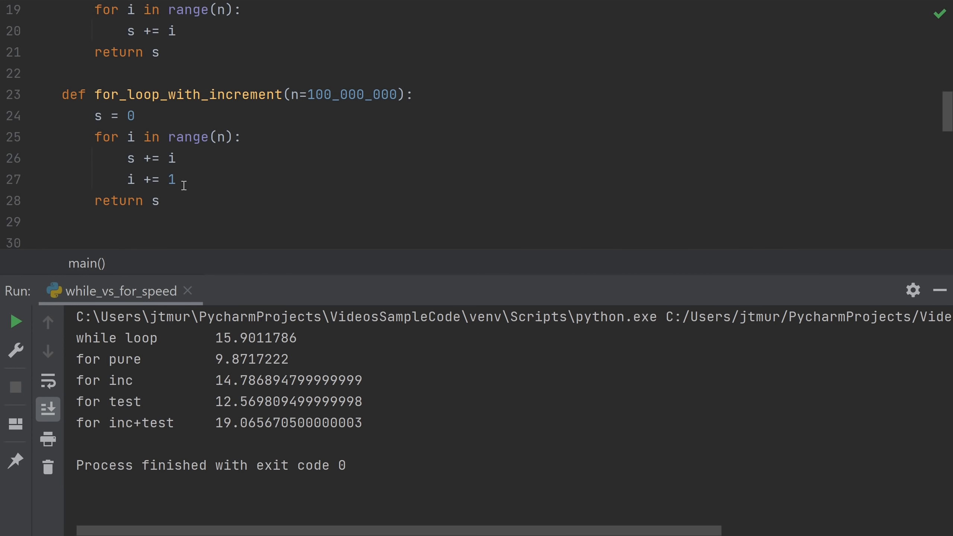
double_click(152, 179)
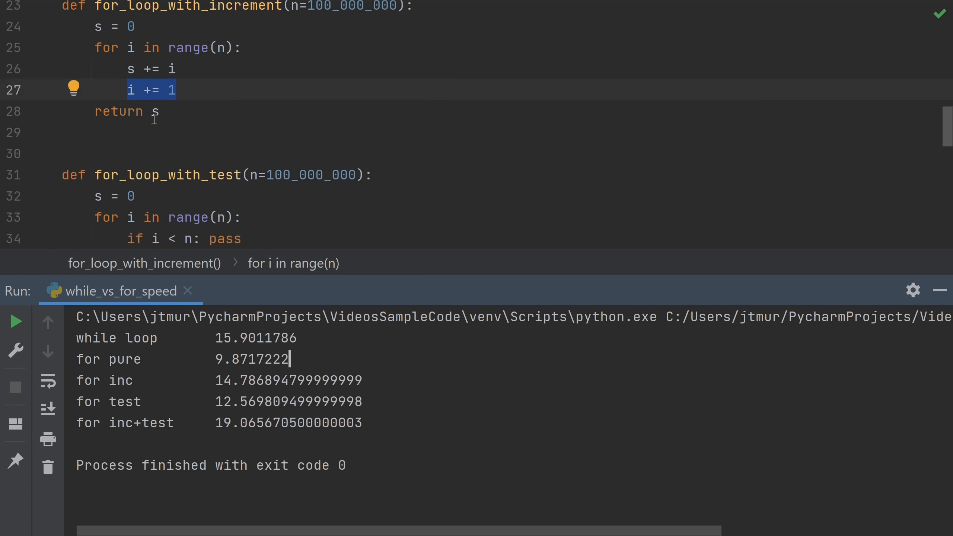
scroll("down", 3)
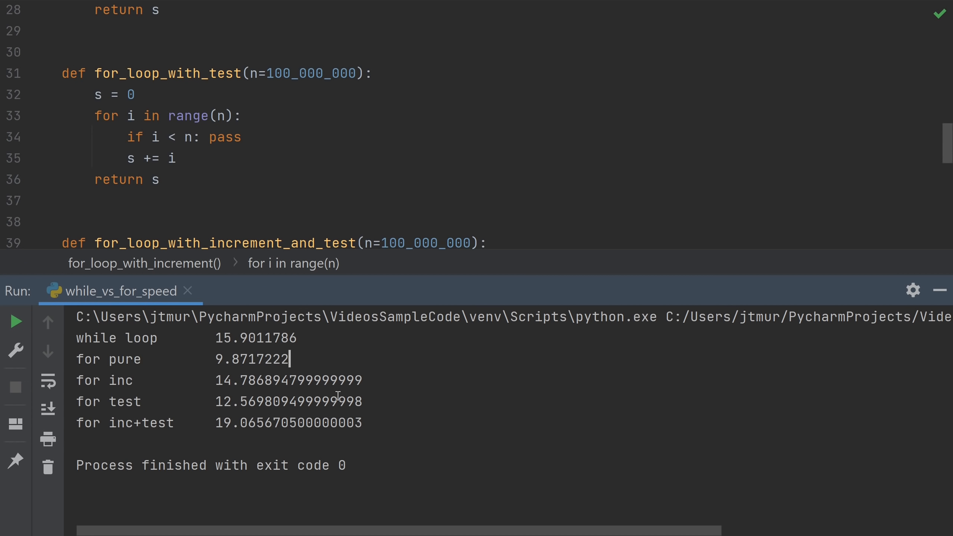
mouse_move(371, 398)
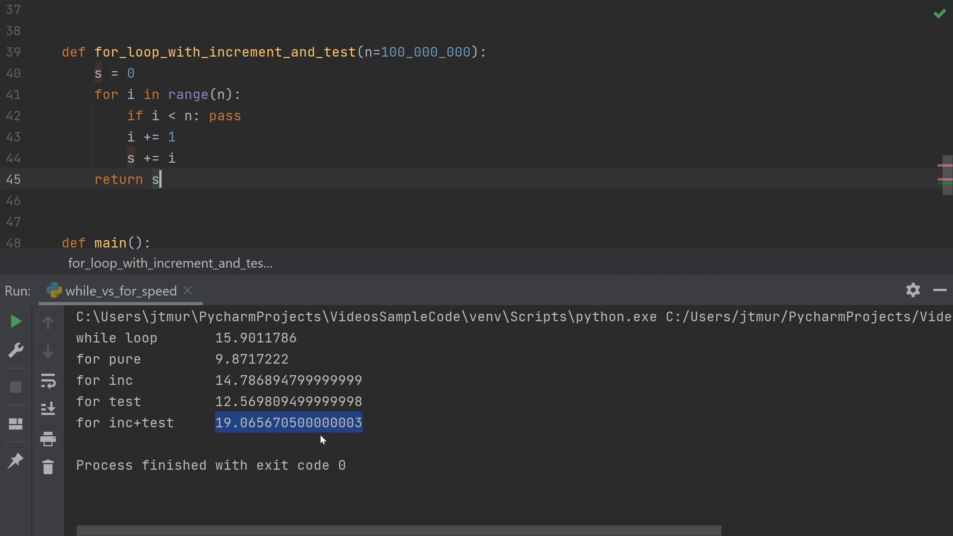
left_click(221, 180)
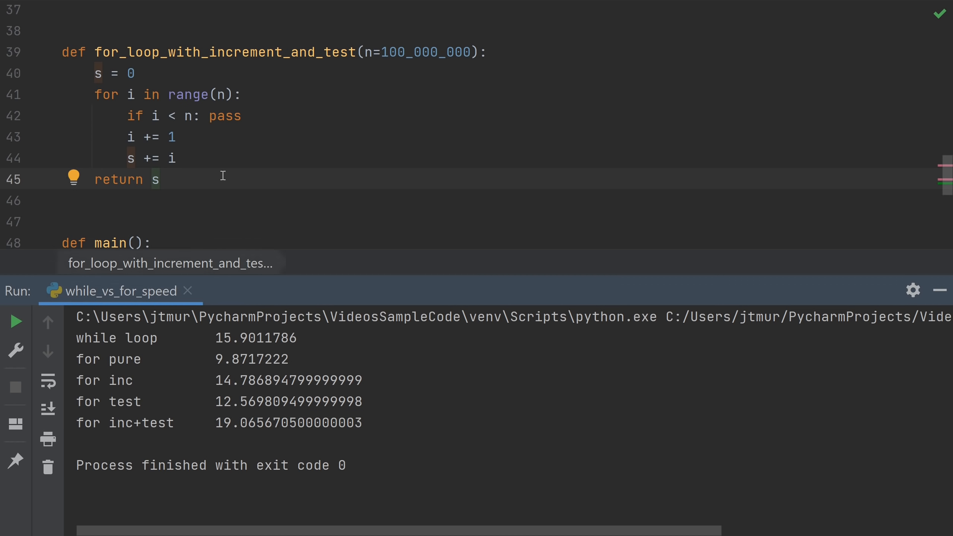
mouse_move(249, 114)
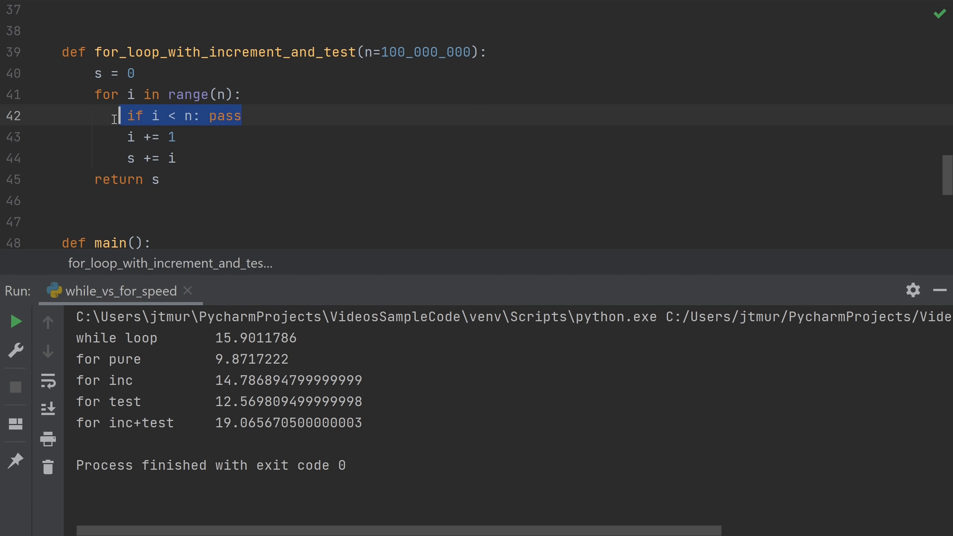
left_click(176, 137)
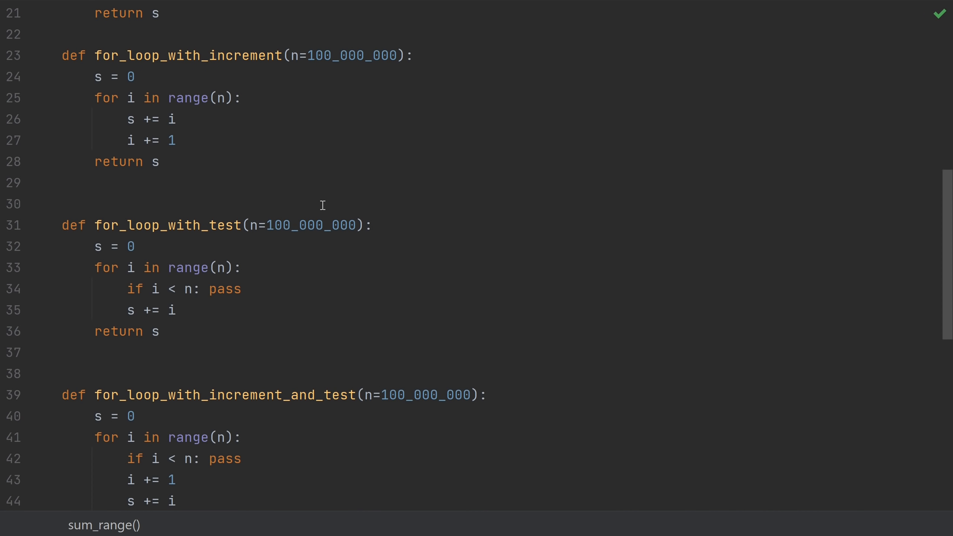
scroll("down", 3)
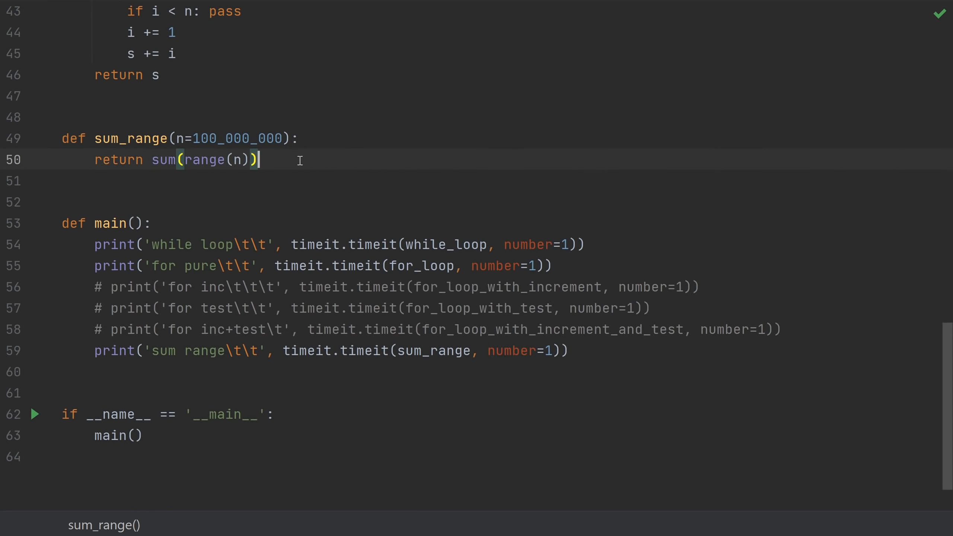
mouse_move(320, 124)
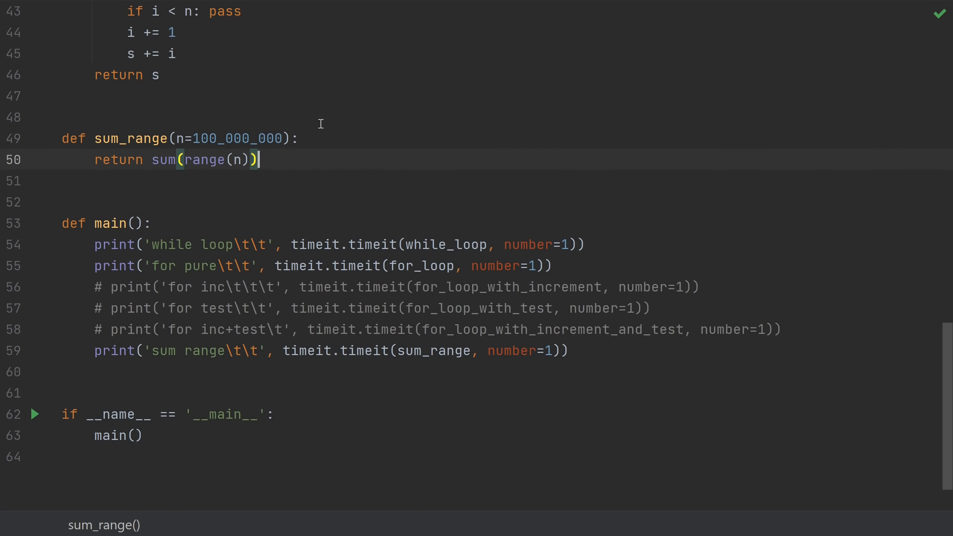
mouse_move(328, 198)
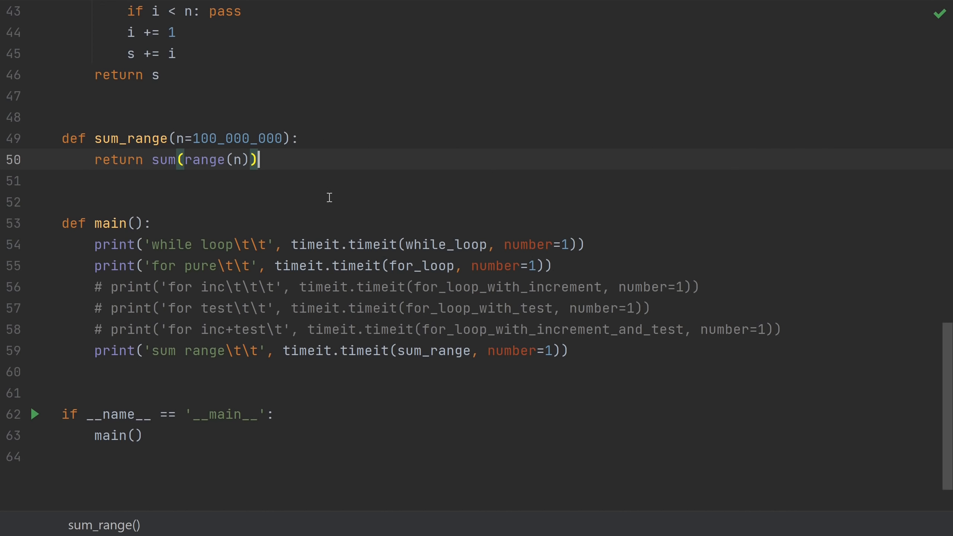
mouse_move(78, 120)
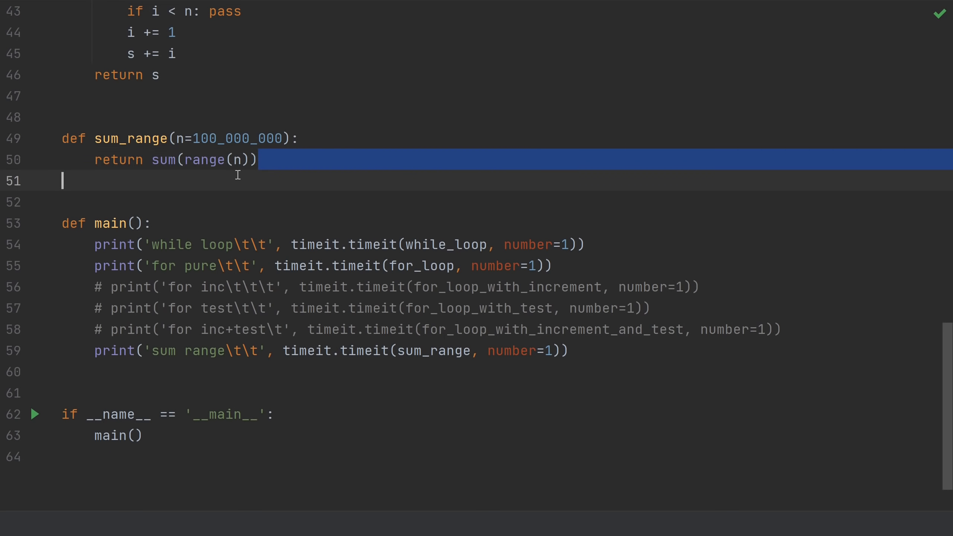
left_click(165, 159)
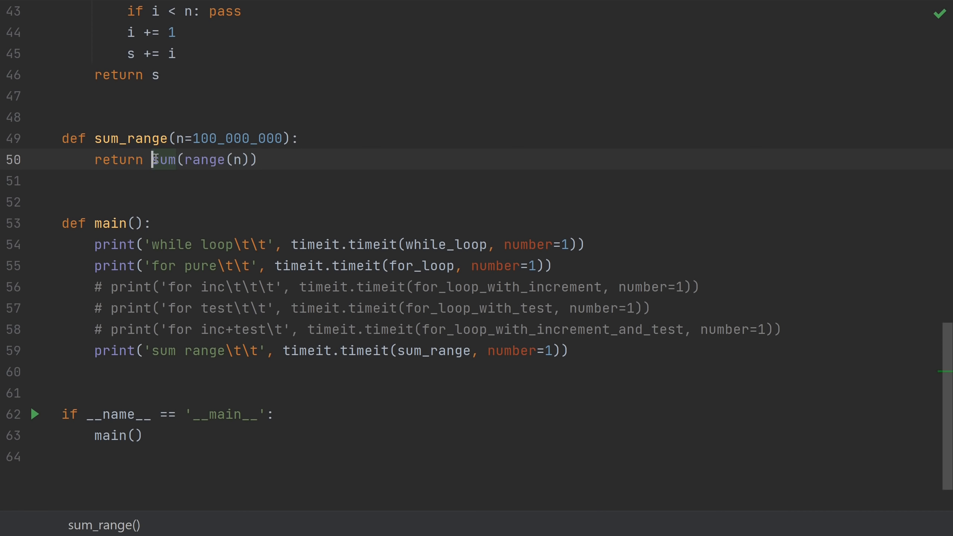
mouse_move(225, 159)
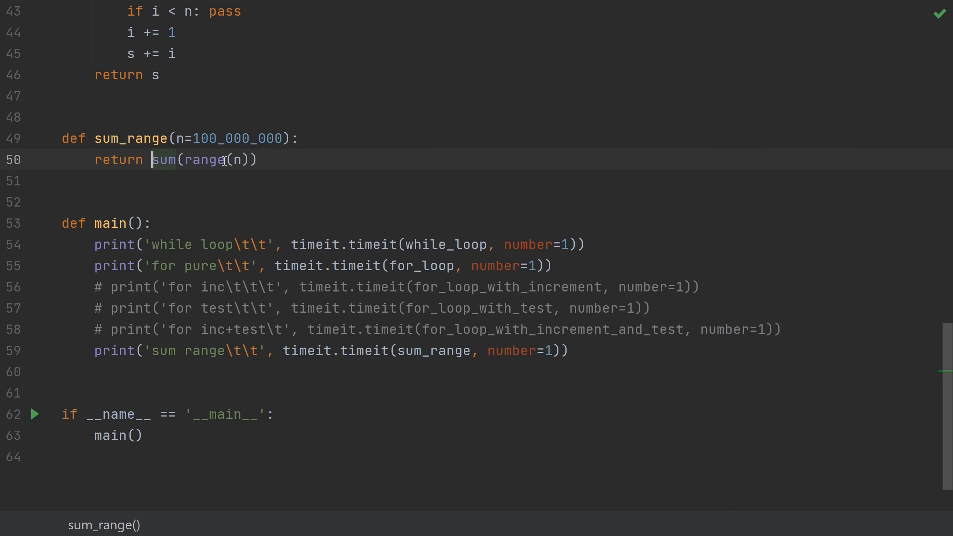
double_click(206, 160)
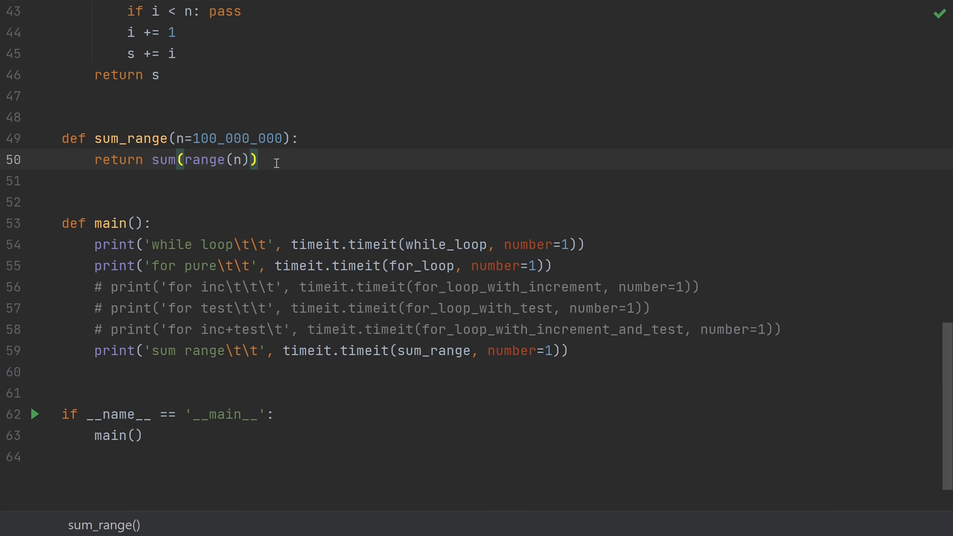
mouse_move(146, 352)
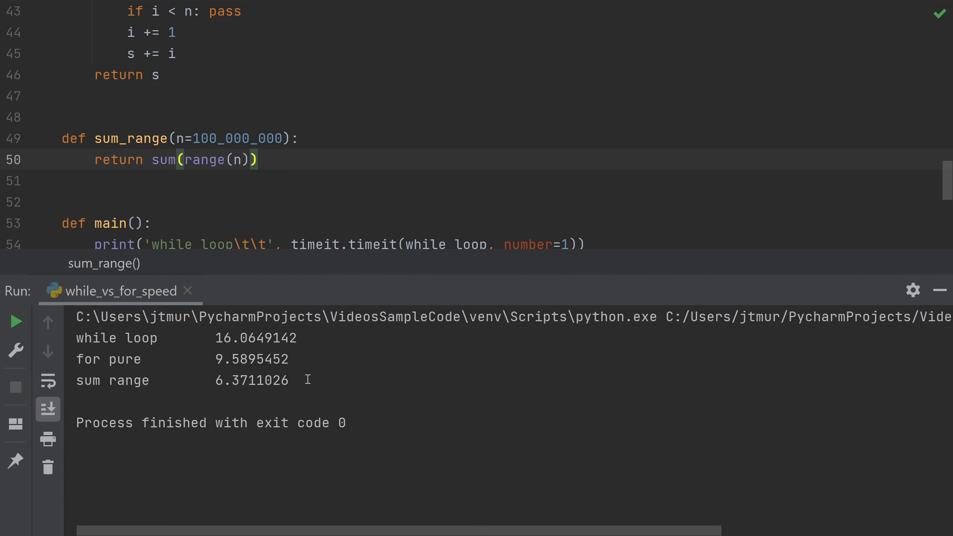
mouse_move(183, 335)
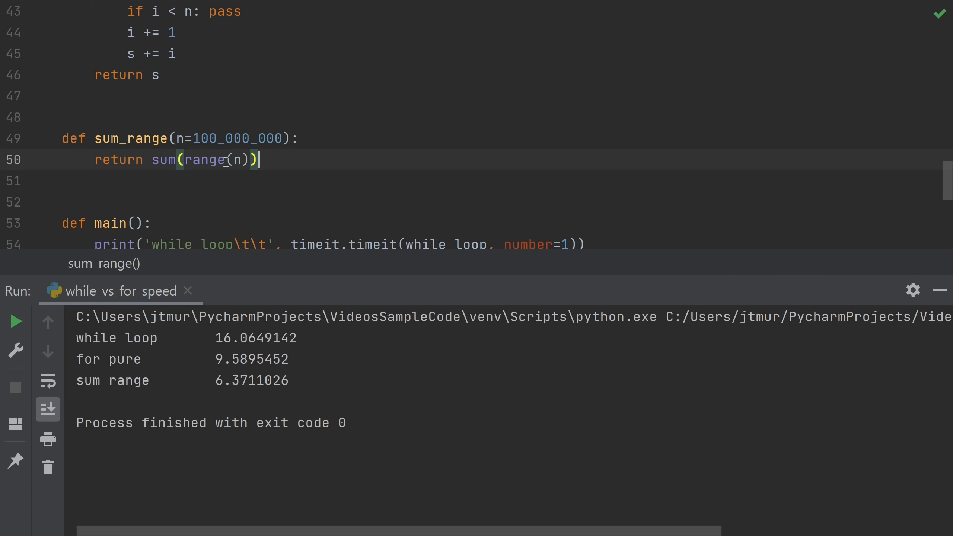
mouse_move(164, 169)
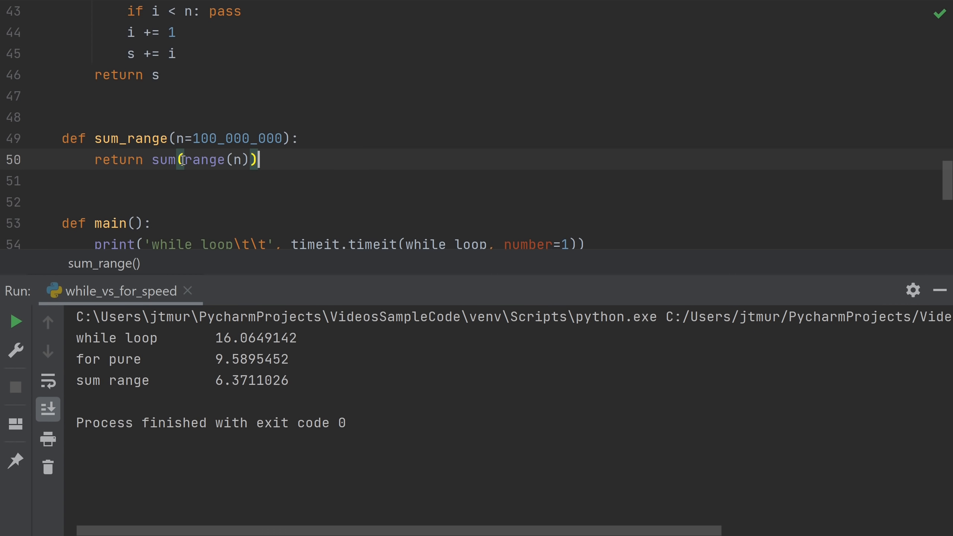
Scroll the output to compare sum range 6.37 s with while 16.06 s and pure for 9.59 s
scroll("down", 3)
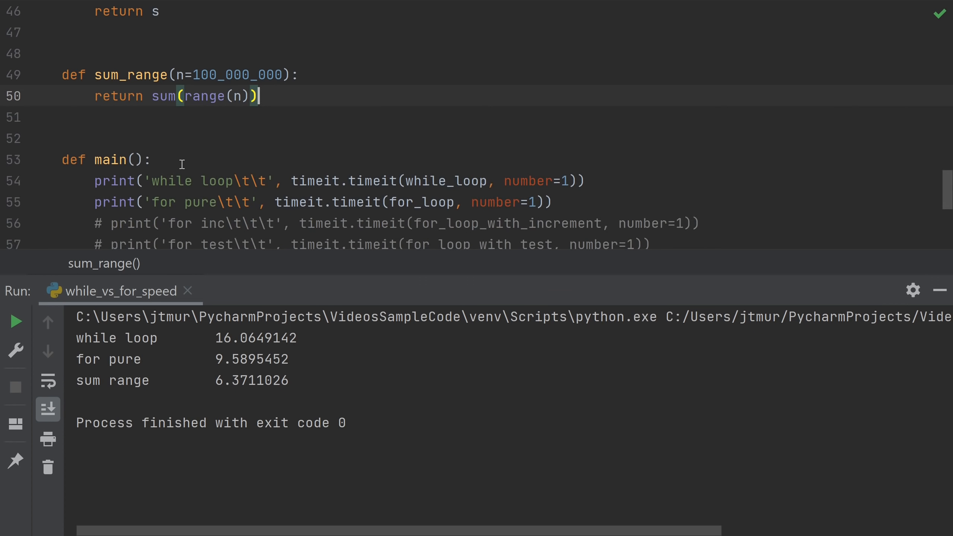
mouse_move(370, 96)
type("def sum_numpy(n=100_000_000):")
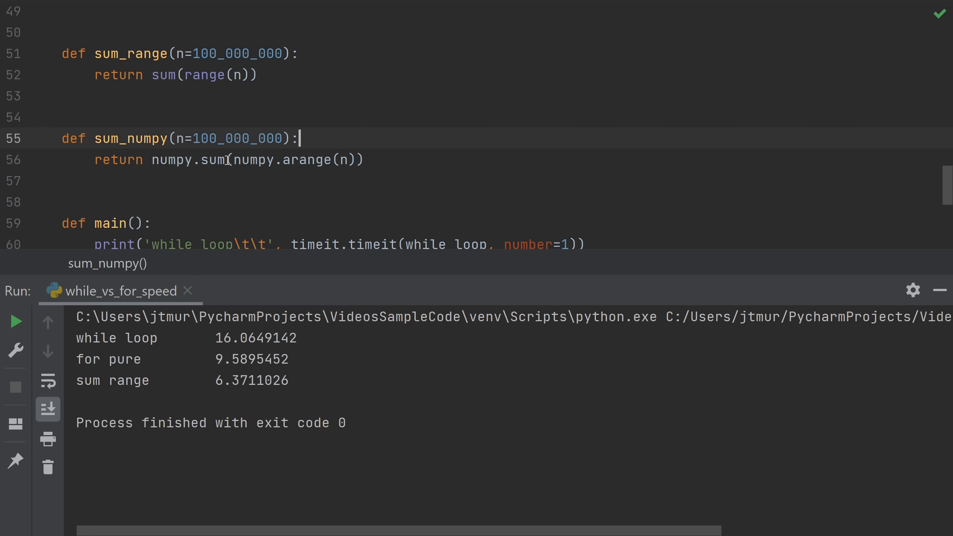
Highlight the numpy.sum and numpy.arange(n) parts of sum_numpy's return
double_click(128, 138)
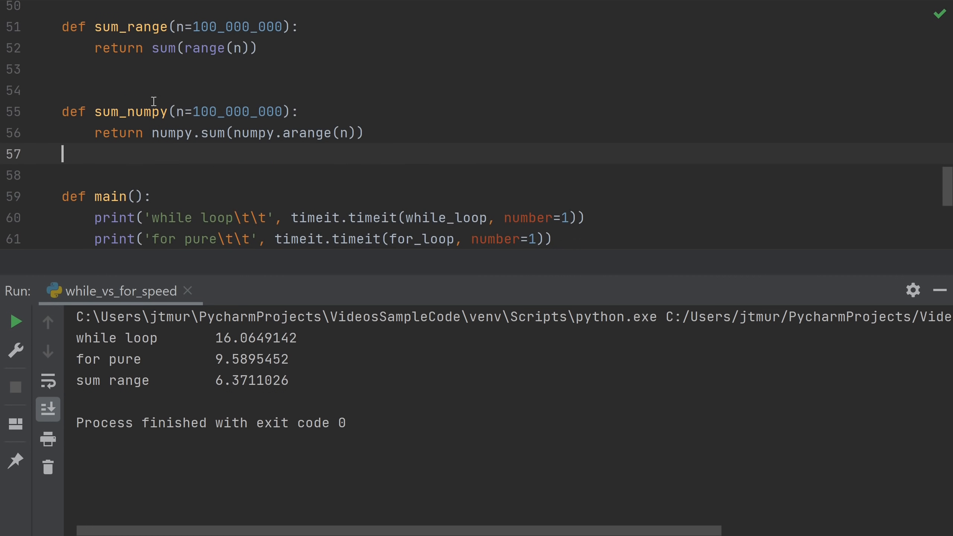
mouse_move(250, 129)
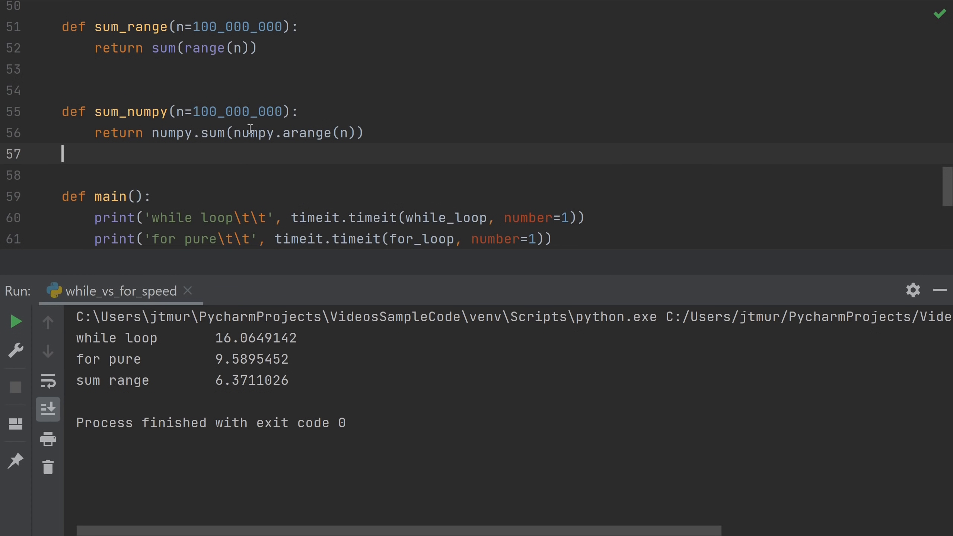
double_click(298, 133)
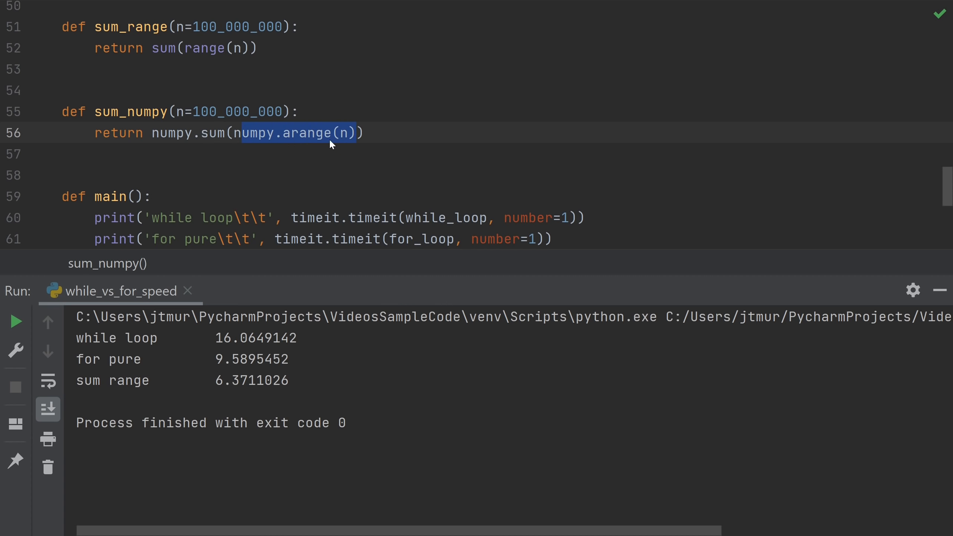
double_click(204, 133)
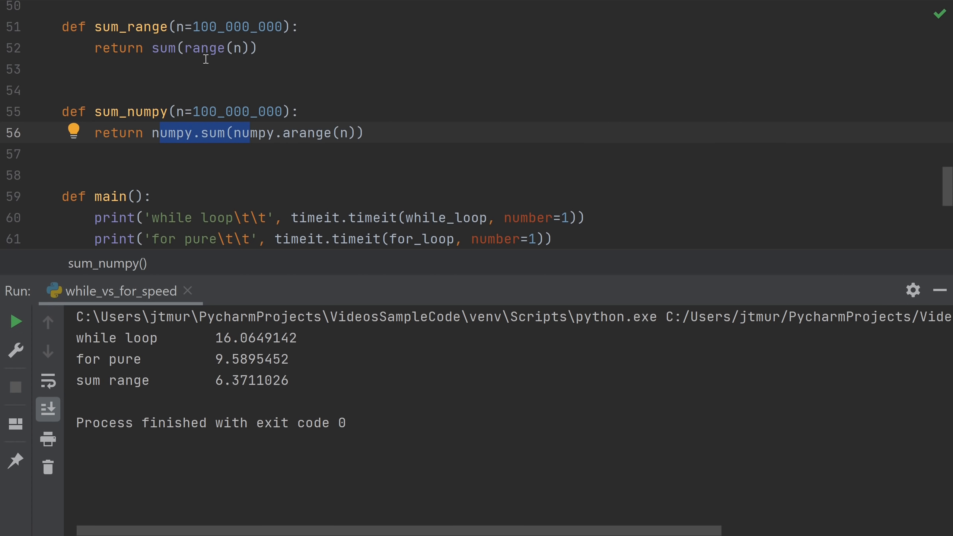
mouse_move(406, 144)
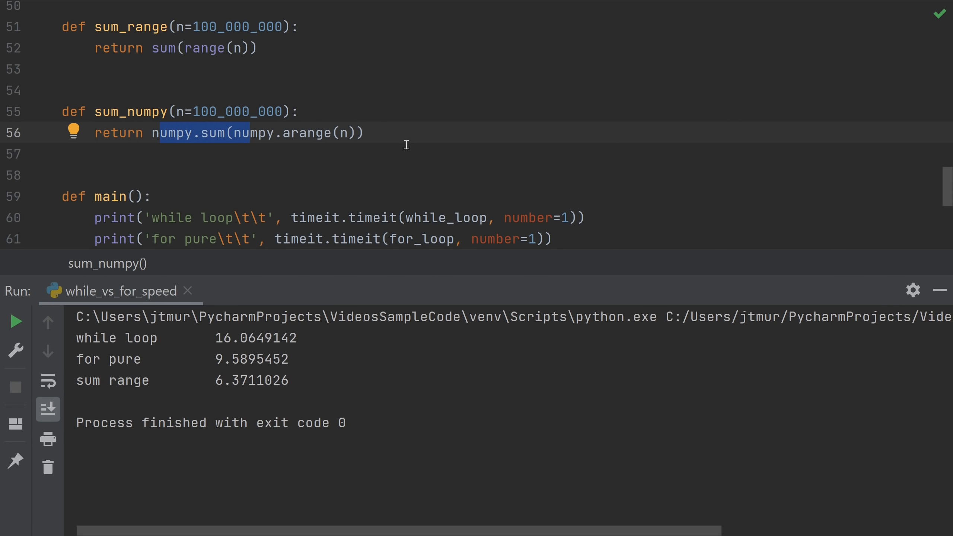
left_click(365, 133)
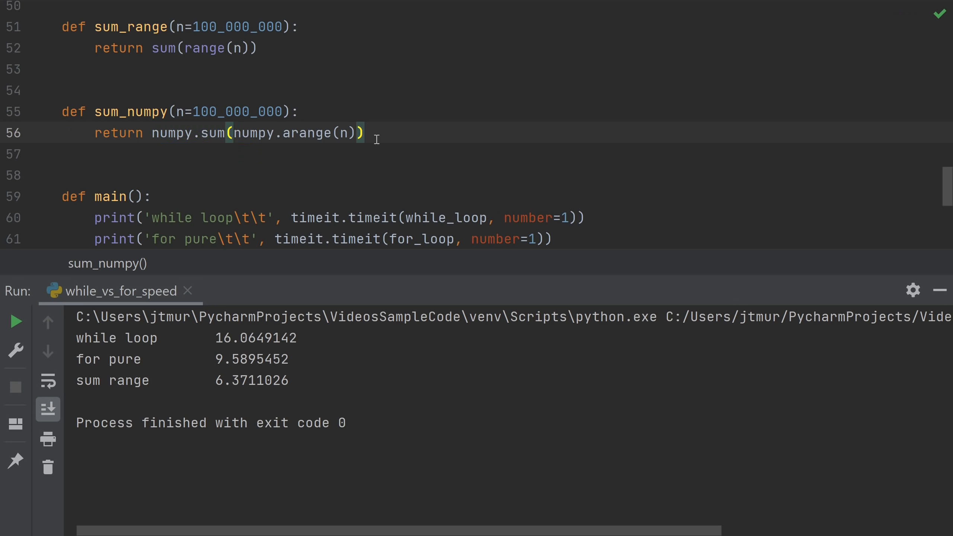
mouse_move(309, 152)
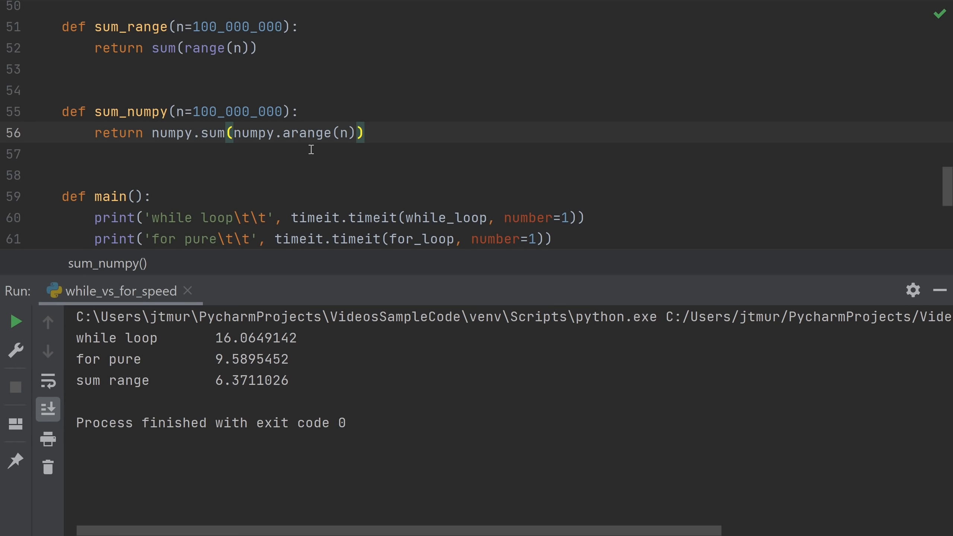
Compare the numpy sum timing of about 0.80 s against 6.45 s for sum range
scroll("down", 3)
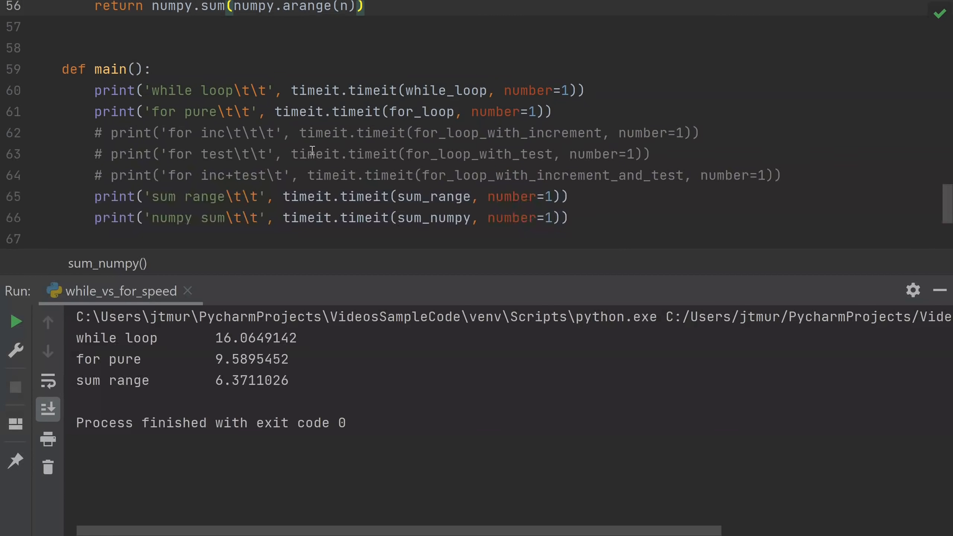
scroll("up", 3)
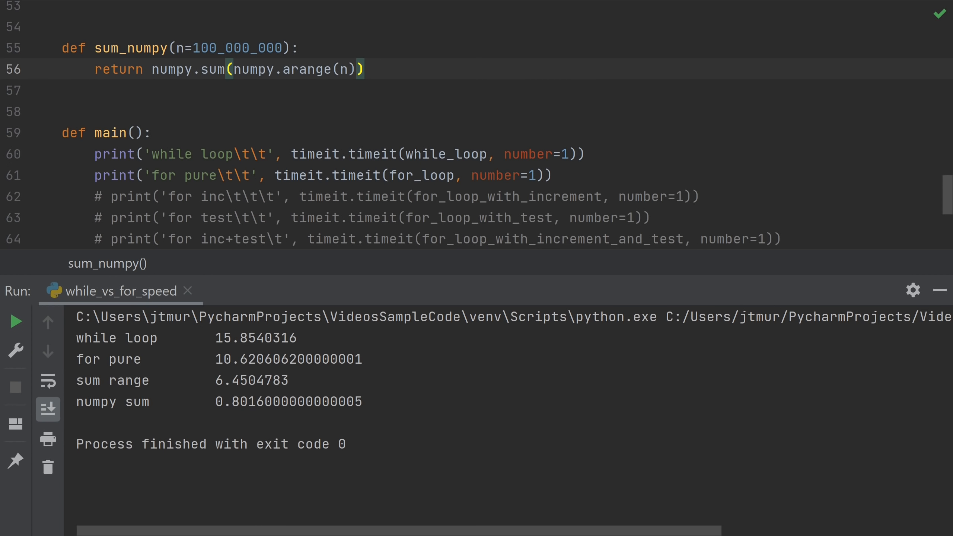
scroll("up", 3)
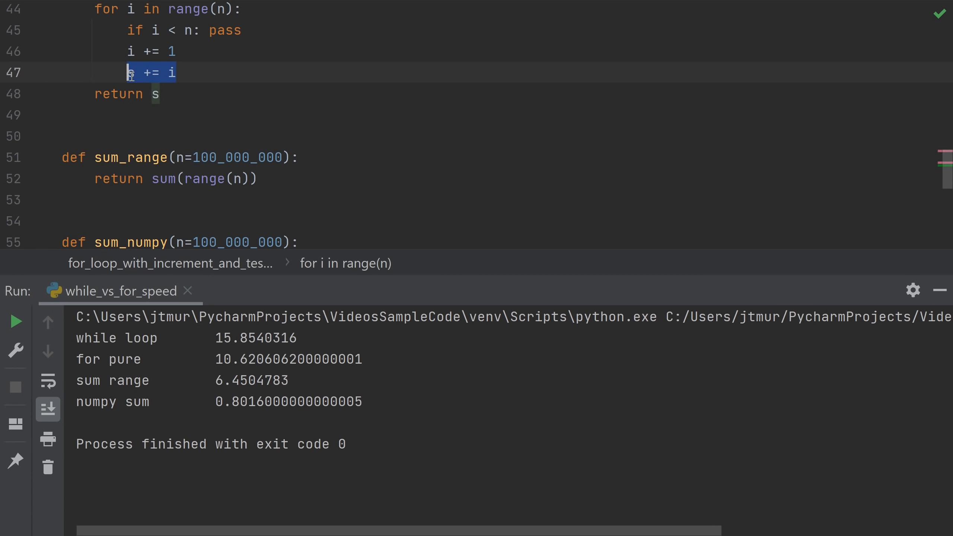
scroll("down", 3)
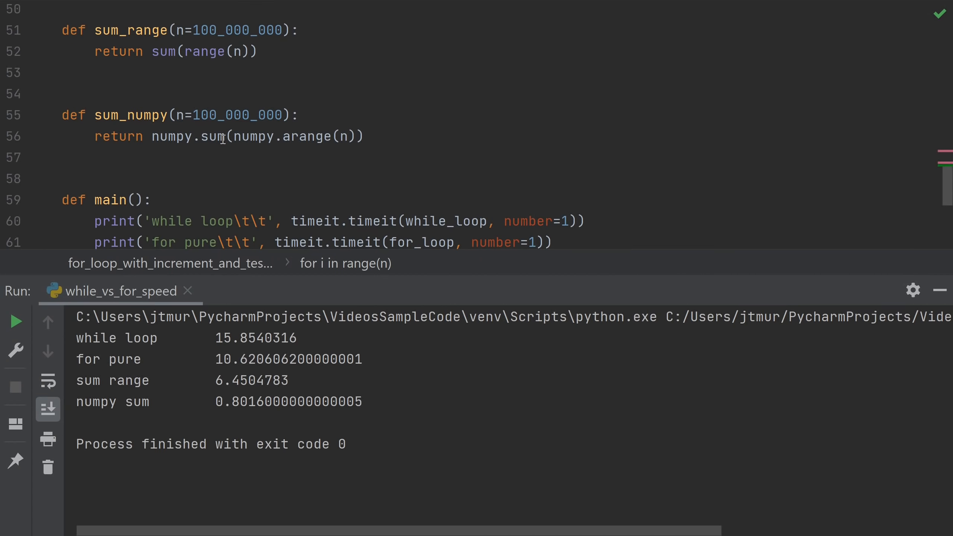
mouse_move(412, 142)
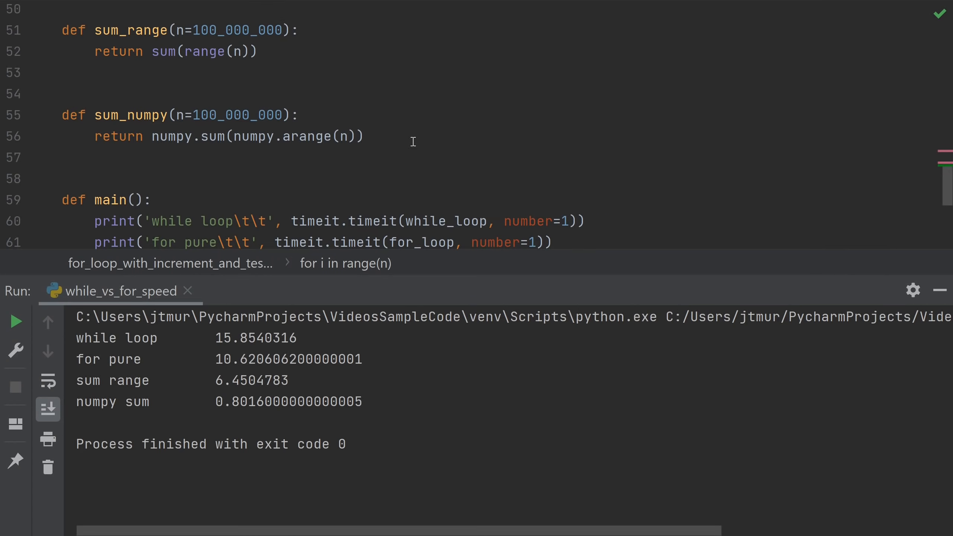
double_click(342, 136)
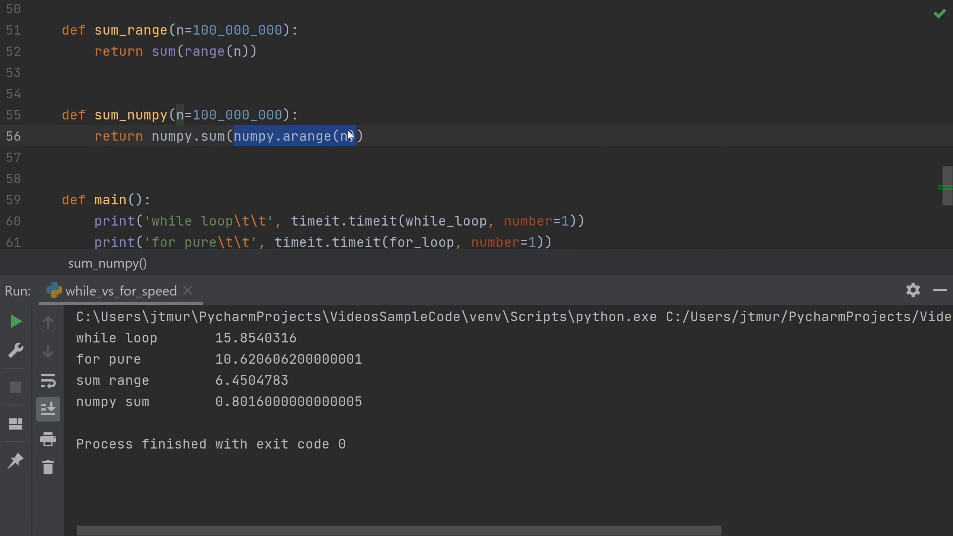
left_click(348, 136)
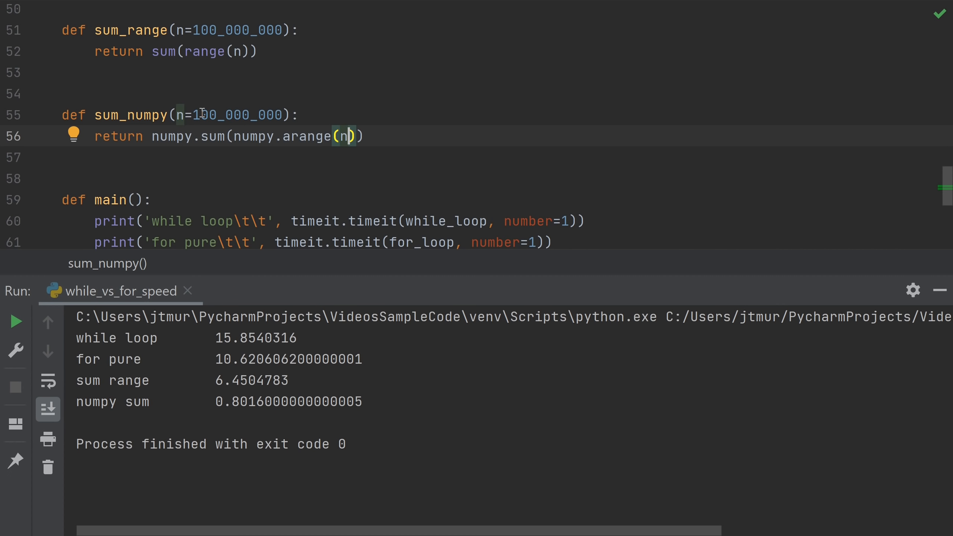
double_click(237, 115)
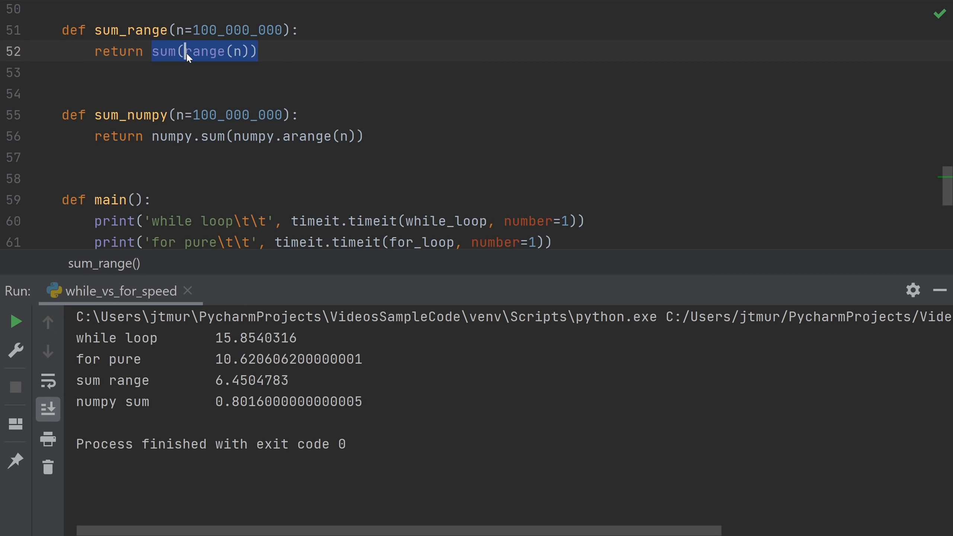
double_click(207, 51)
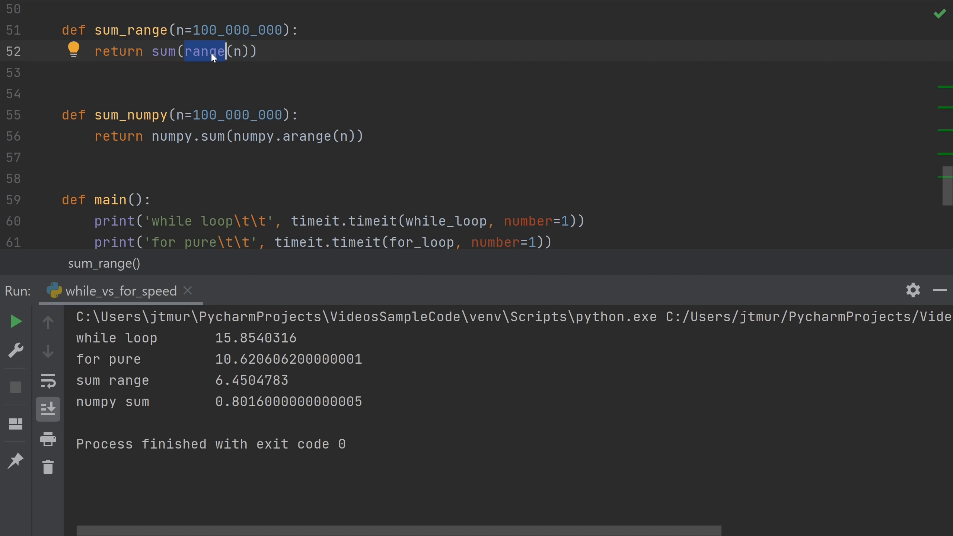
mouse_move(160, 51)
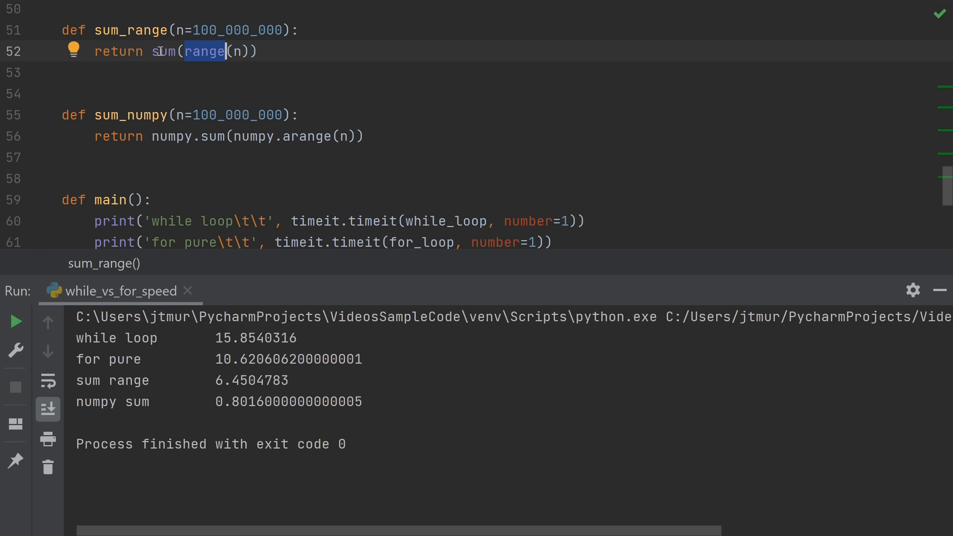
mouse_move(217, 29)
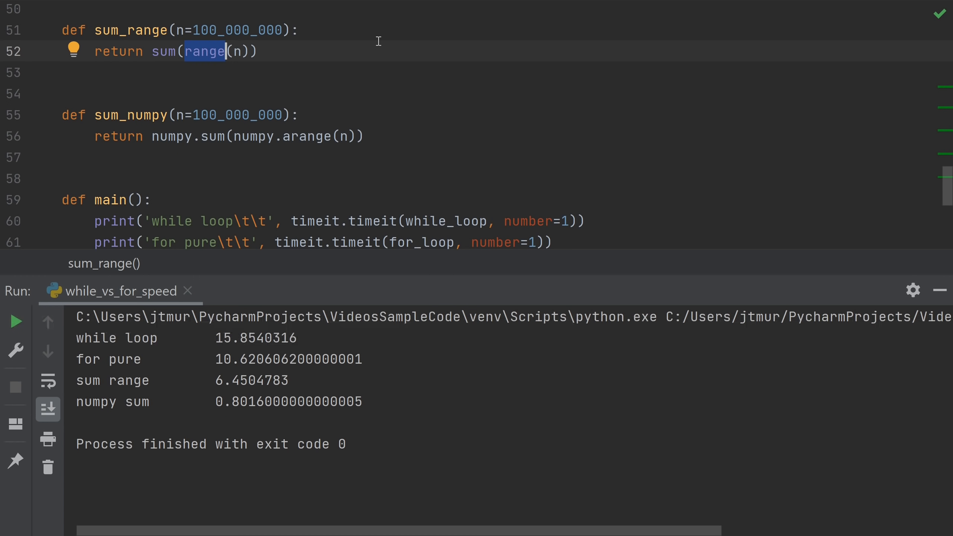
left_click(365, 136)
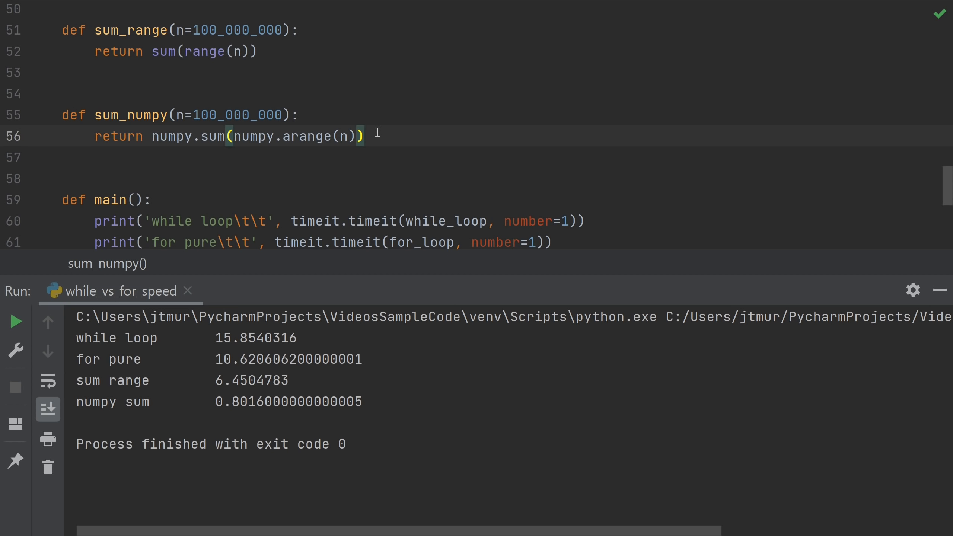
mouse_move(205, 136)
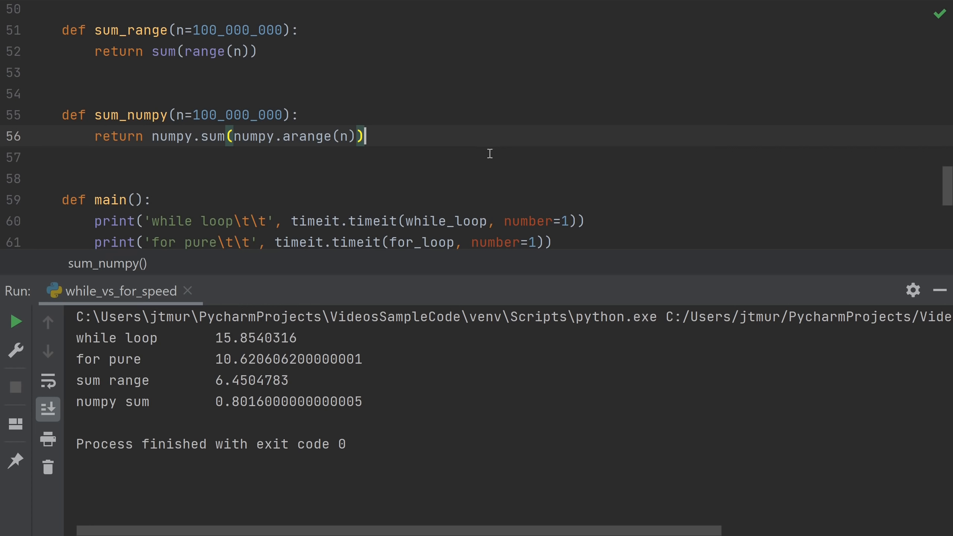
mouse_move(442, 134)
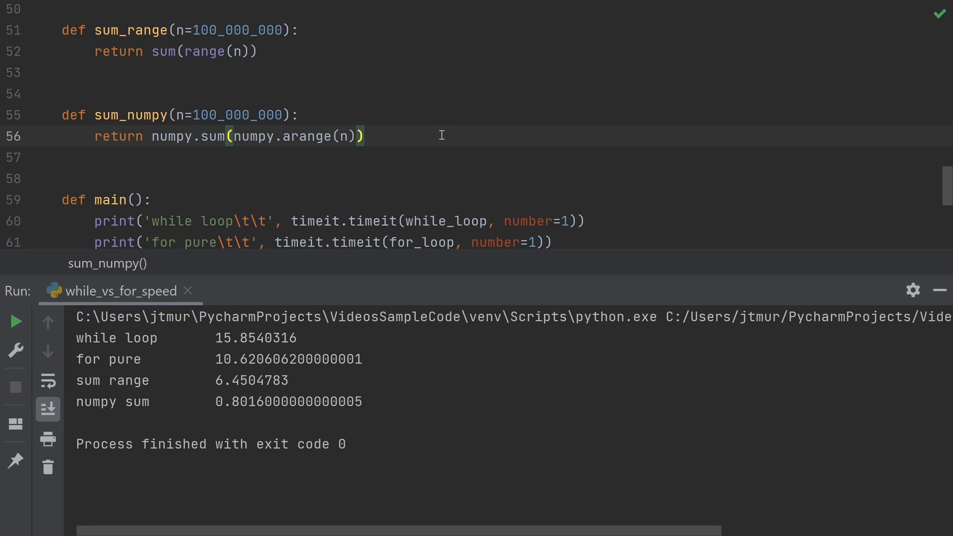
mouse_move(453, 142)
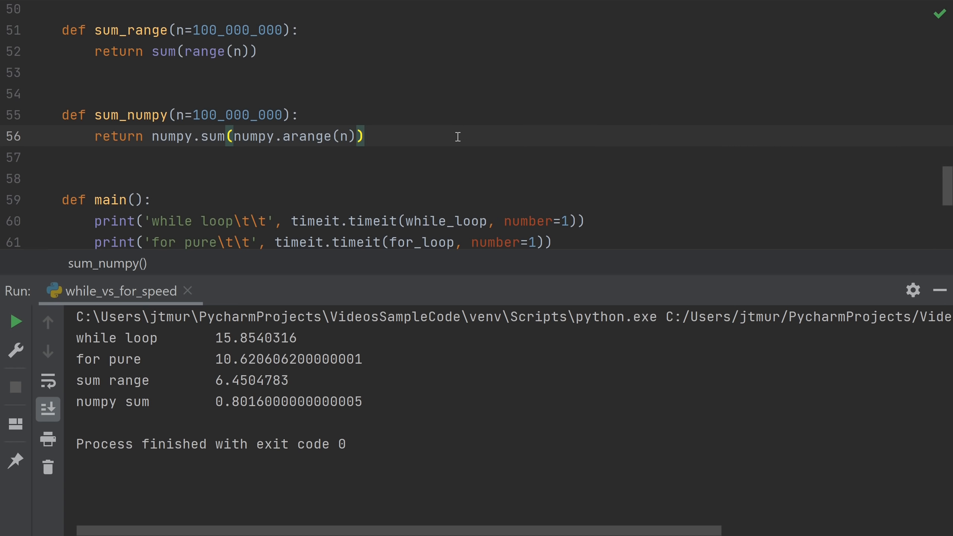
mouse_move(459, 149)
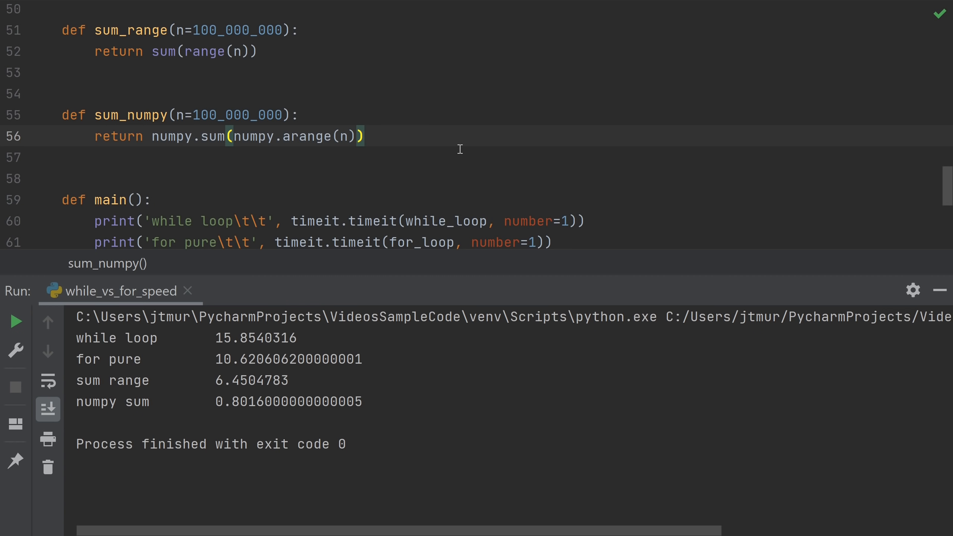
Scroll to sum_math(n=100_000_000), which returns (n * (n - 1)) // 2
scroll("down", 3)
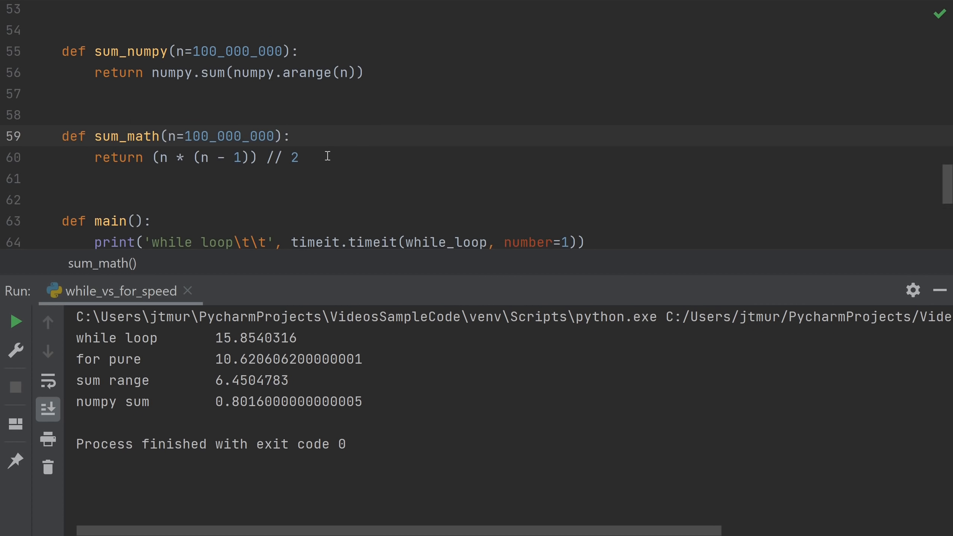
mouse_move(326, 152)
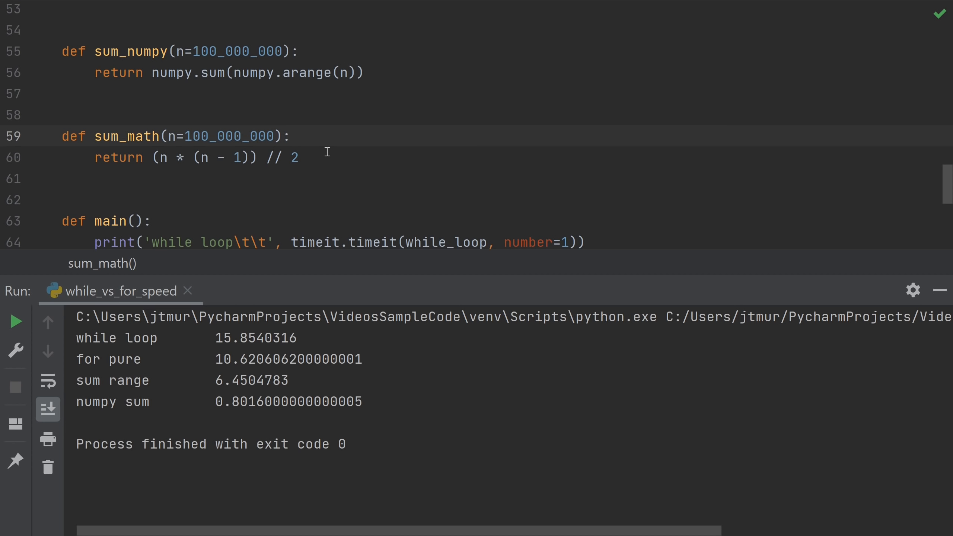
mouse_move(325, 159)
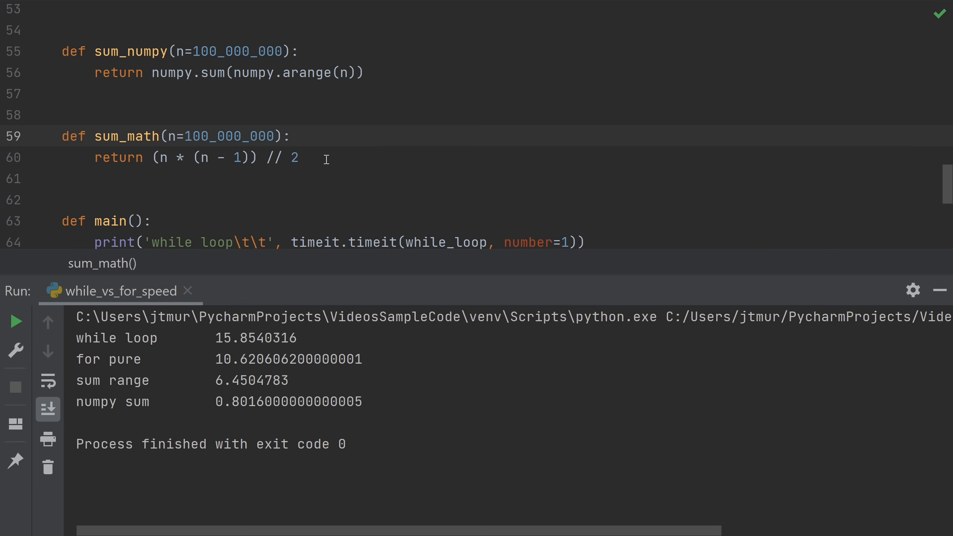
mouse_move(330, 161)
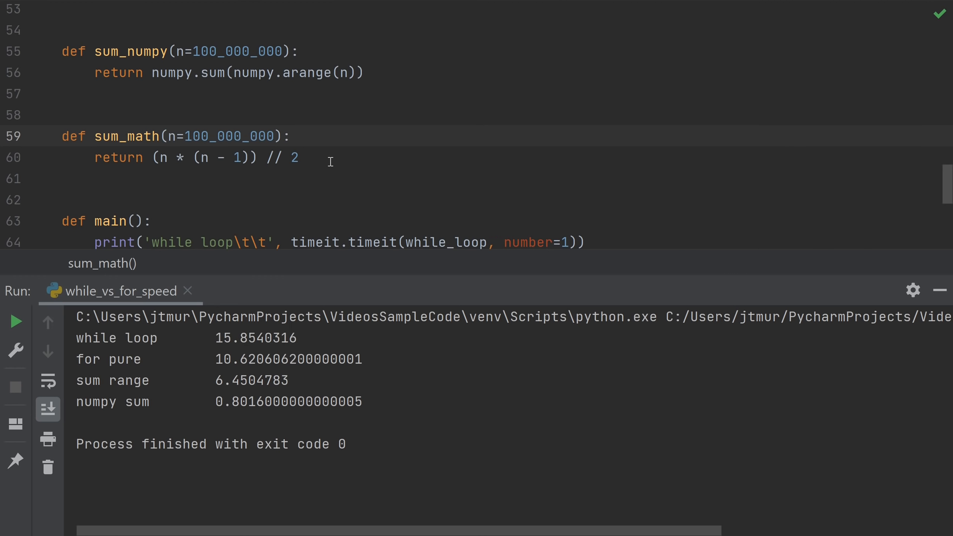
mouse_move(175, 169)
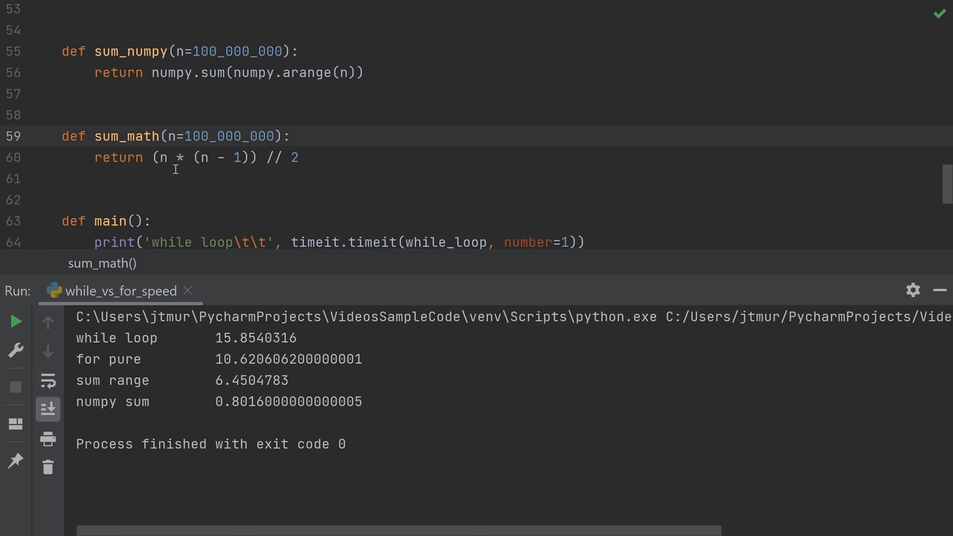
mouse_move(175, 165)
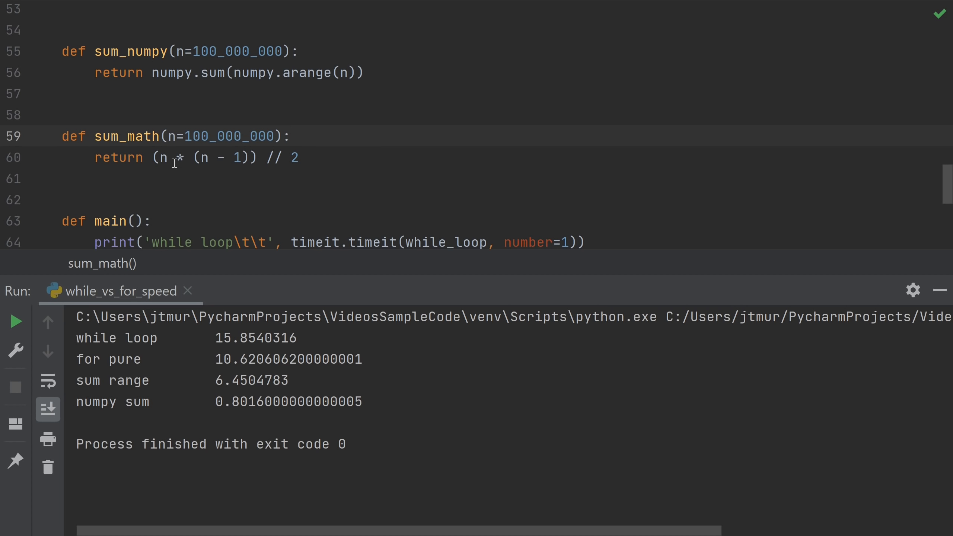
mouse_move(313, 158)
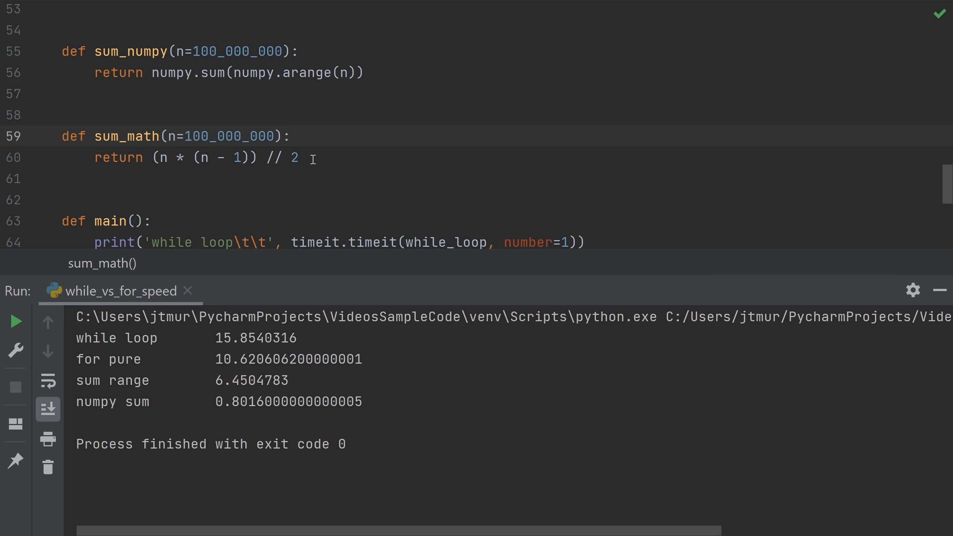
mouse_move(297, 89)
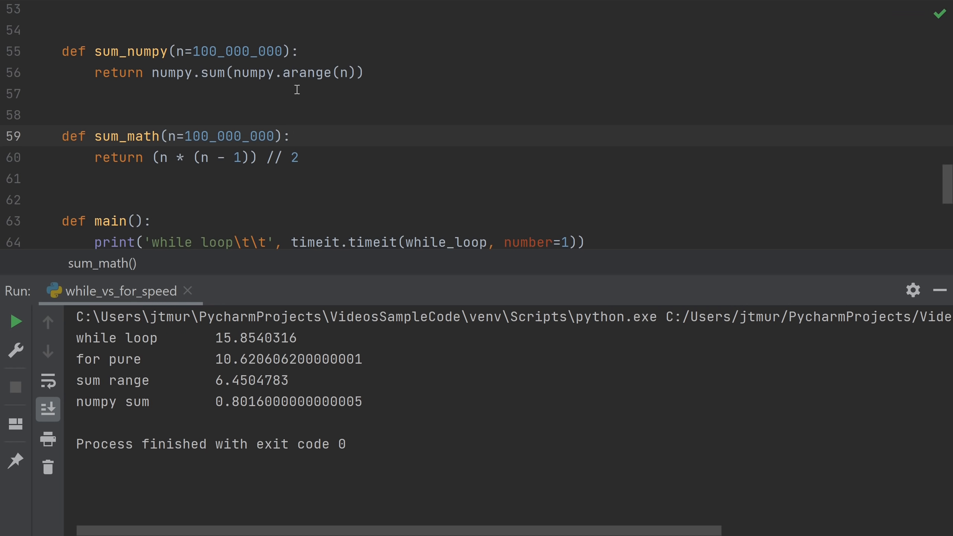
mouse_move(319, 83)
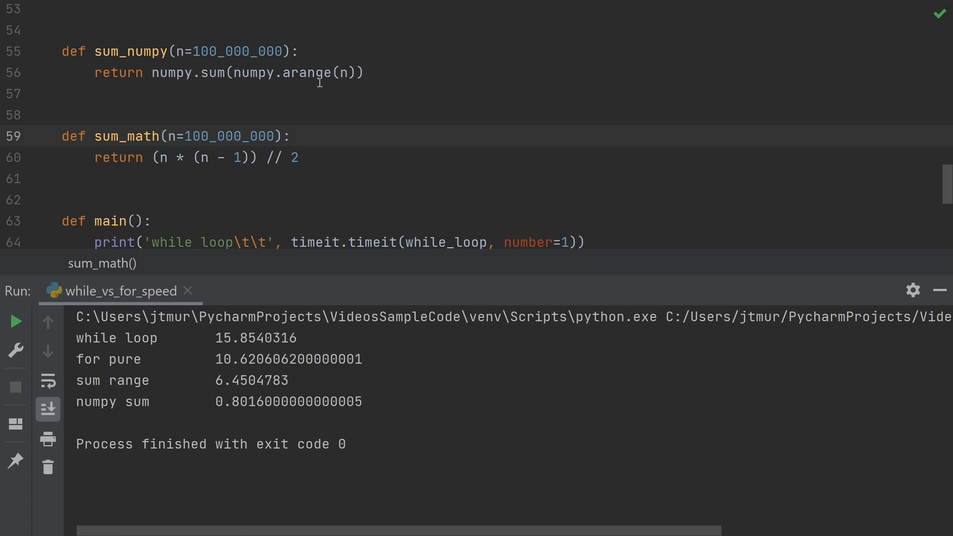
Rerun the script, showing math sum at about 2.8e-06 s versus numpy's 0.73 s
scroll("down", 3)
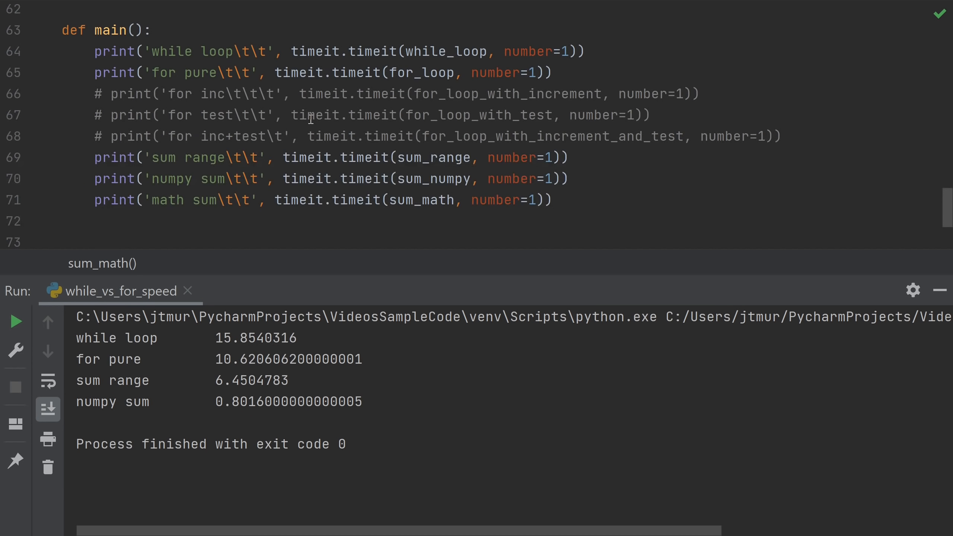
left_click(15, 321)
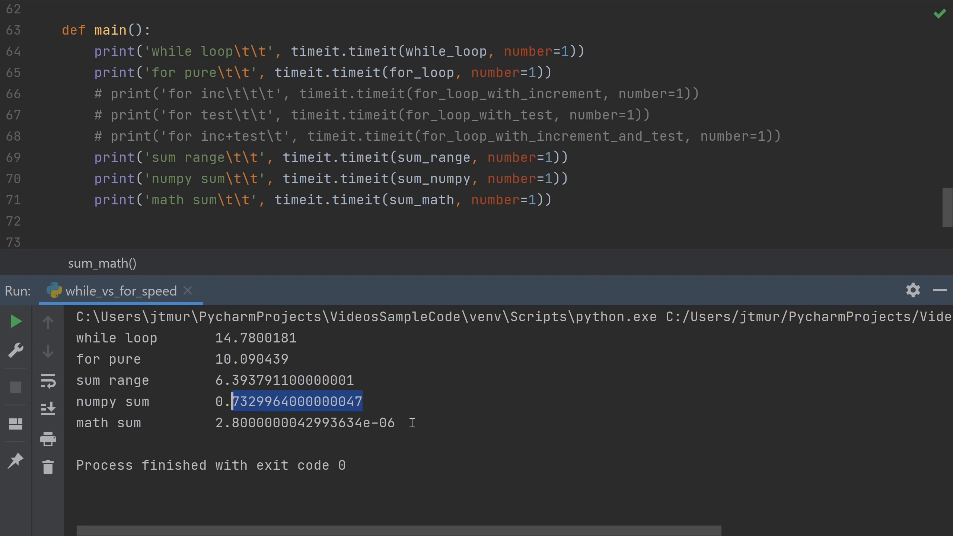
mouse_move(395, 424)
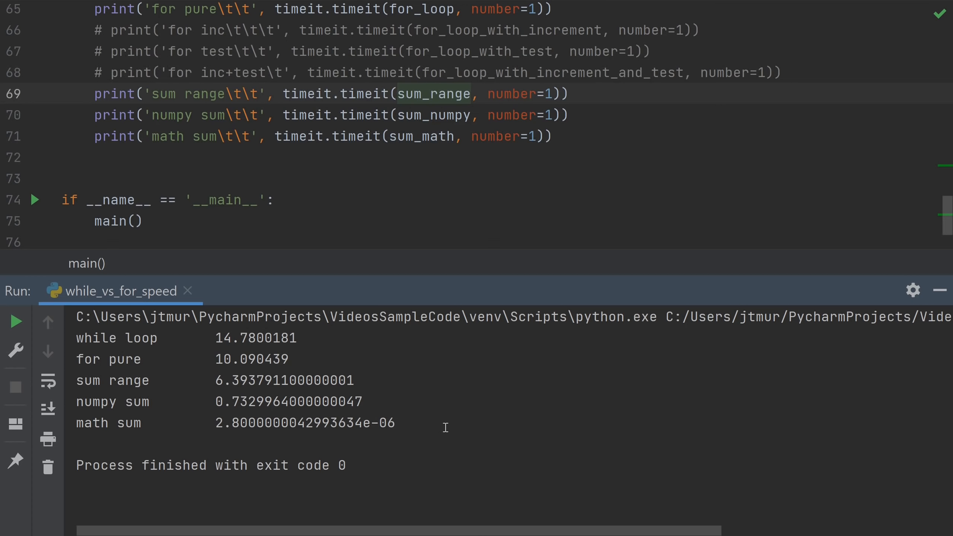
mouse_move(425, 424)
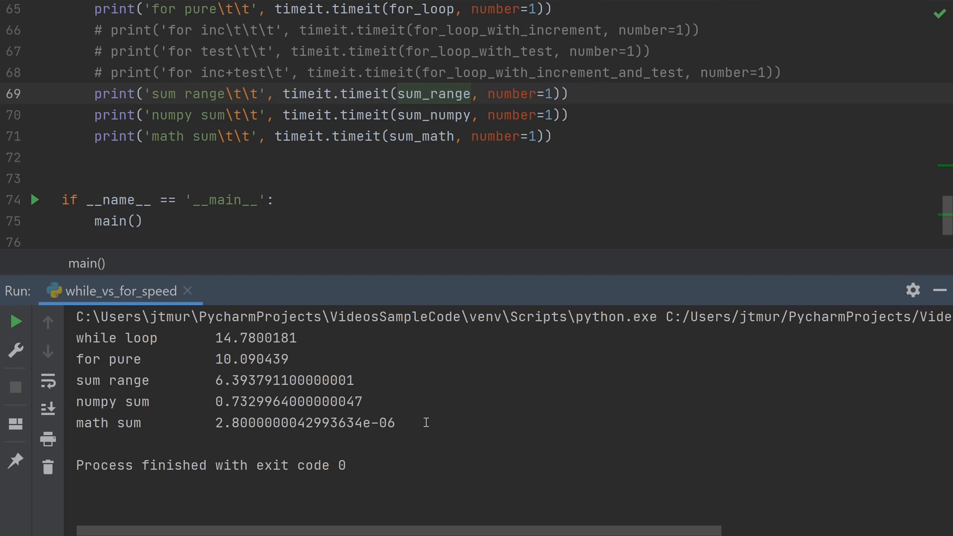
mouse_move(79, 423)
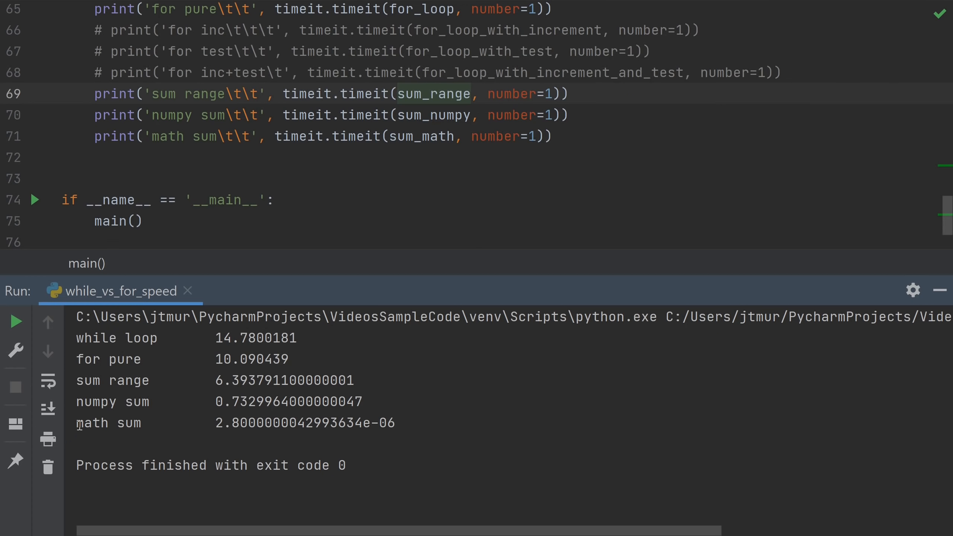
double_click(108, 423)
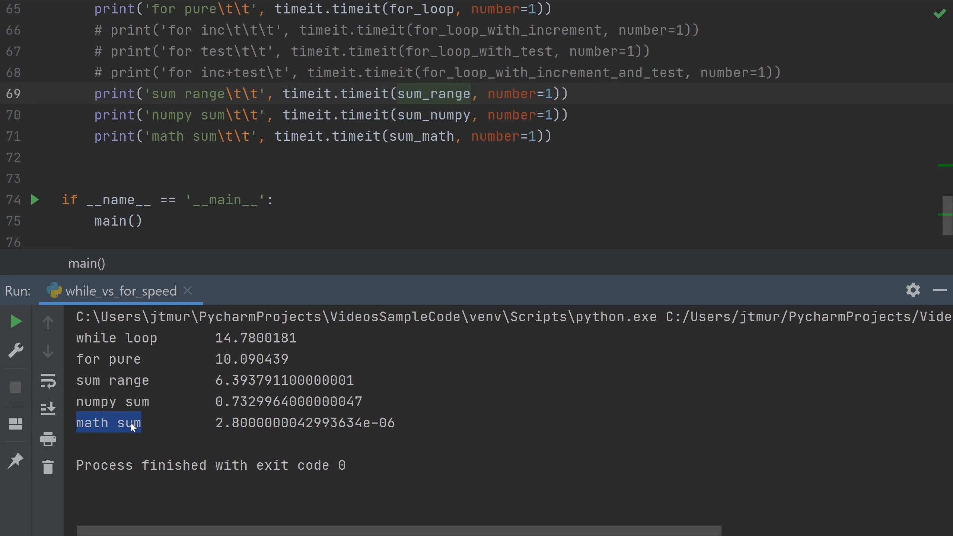
left_click(78, 401)
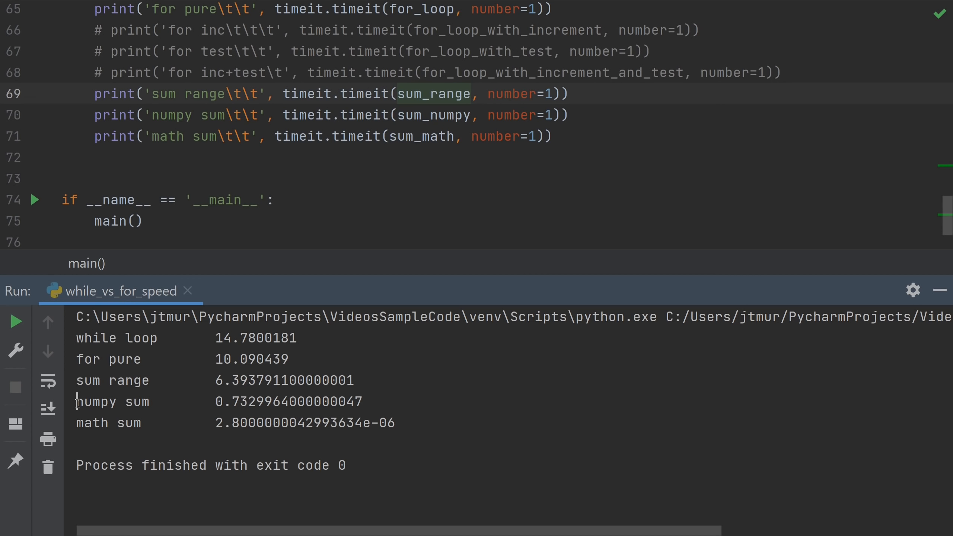
double_click(112, 402)
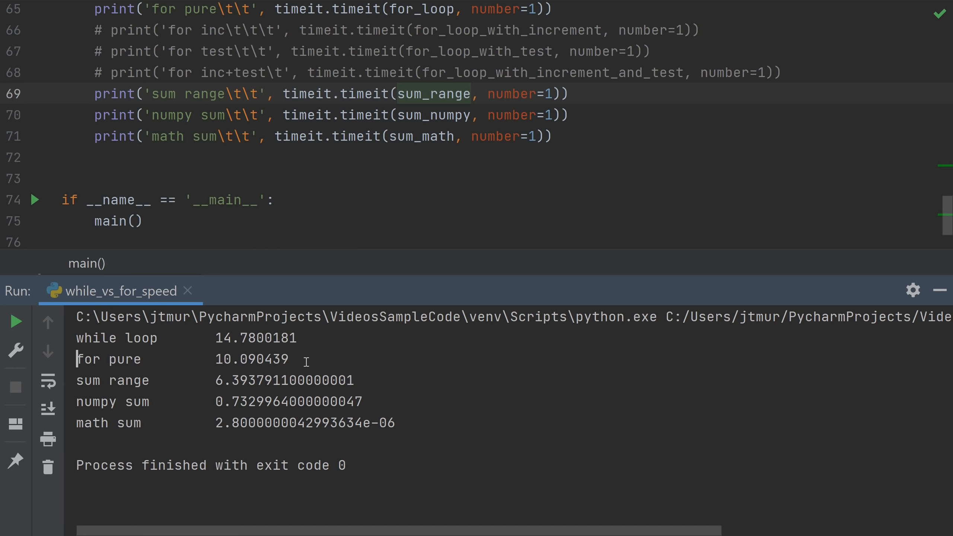
mouse_move(259, 365)
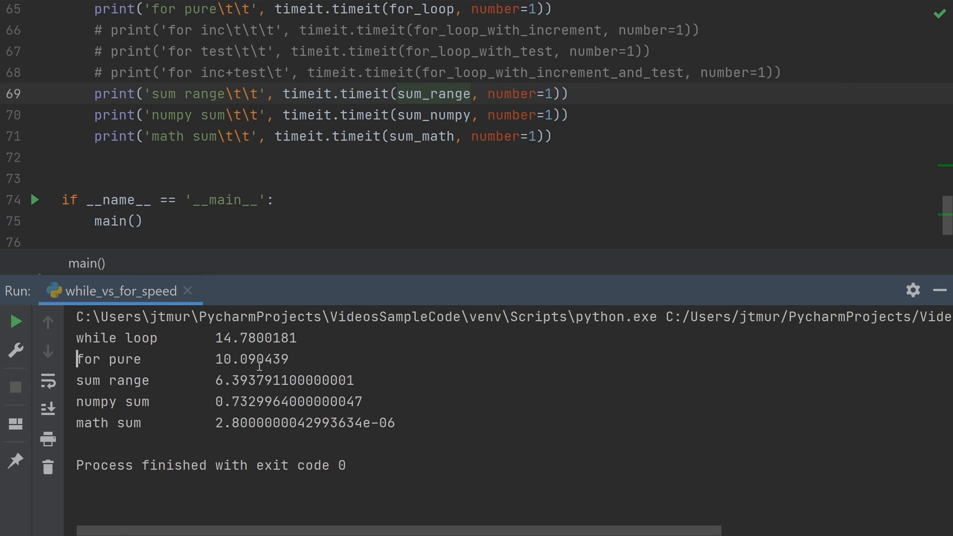